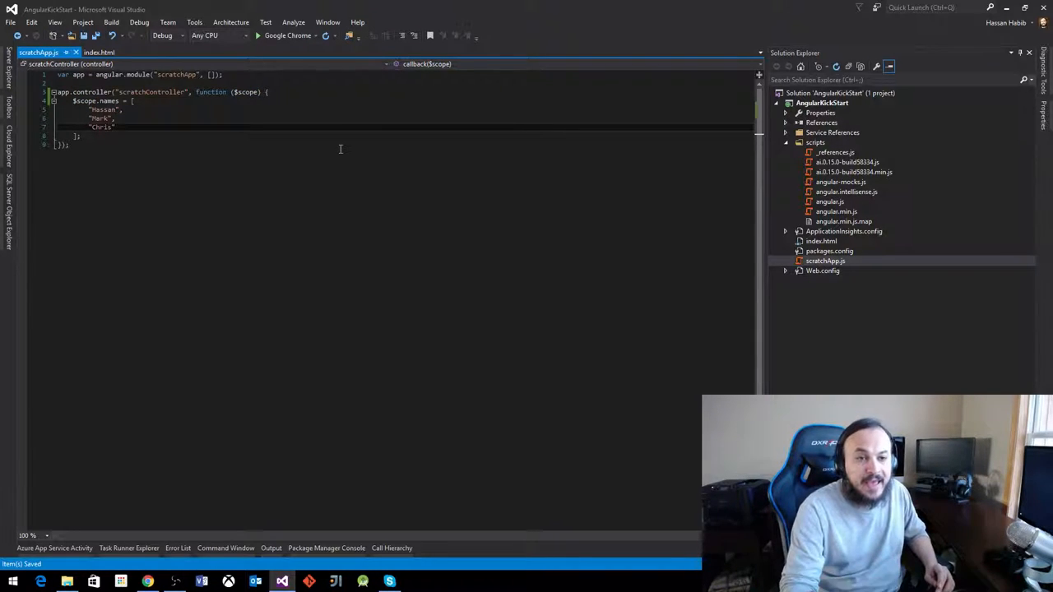
Review scratchApp.js's names controller and index.html's ng-repeat list, then start the project in Google Chrome
{"action": "left_click", "coordinate": [99, 51]}
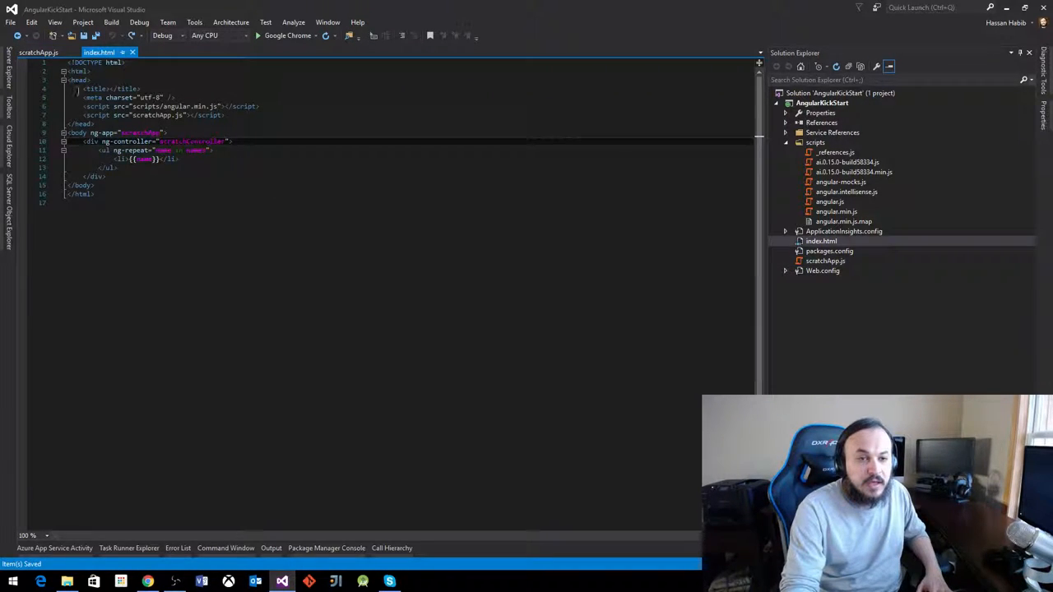
{"action": "left_click", "coordinate": [36, 51]}
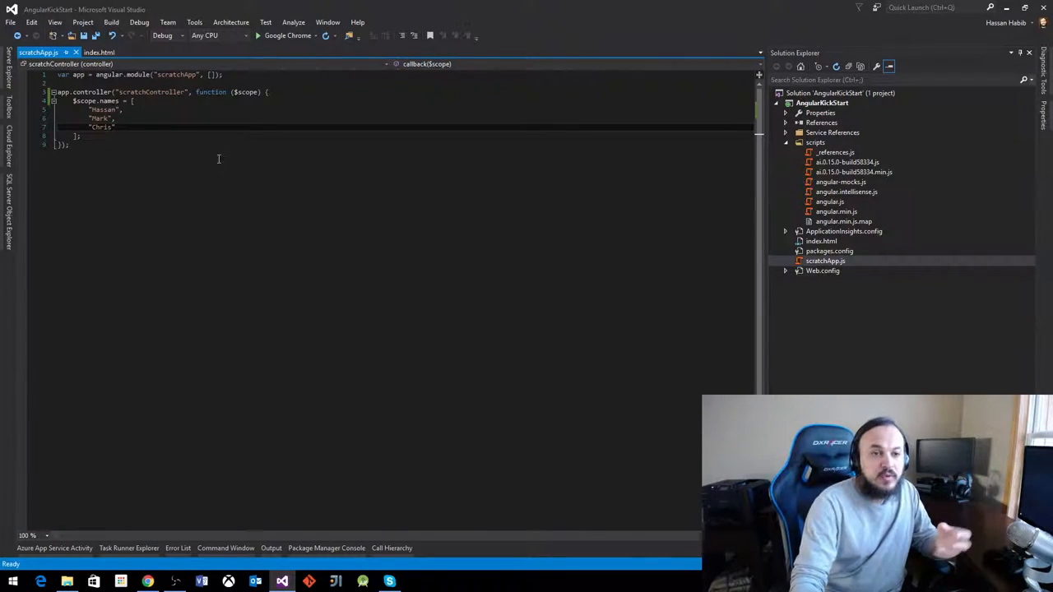
{"action": "left_click", "coordinate": [92, 53]}
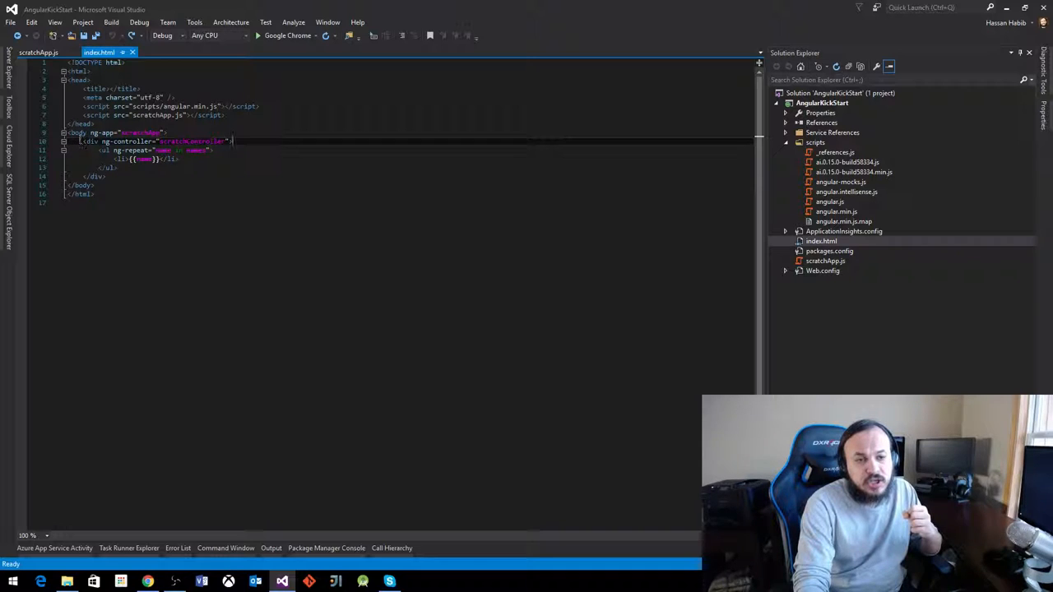
{"action": "left_click_drag", "start_coordinate": [98, 150], "coordinate": [178, 158]}
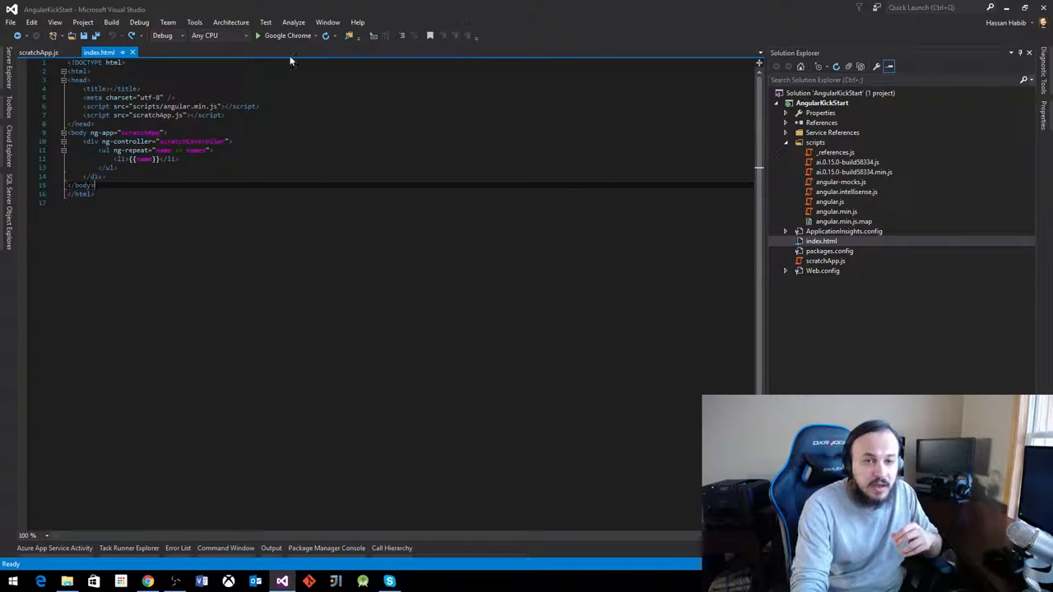
{"action": "mouse_move", "coordinate": [283, 36]}
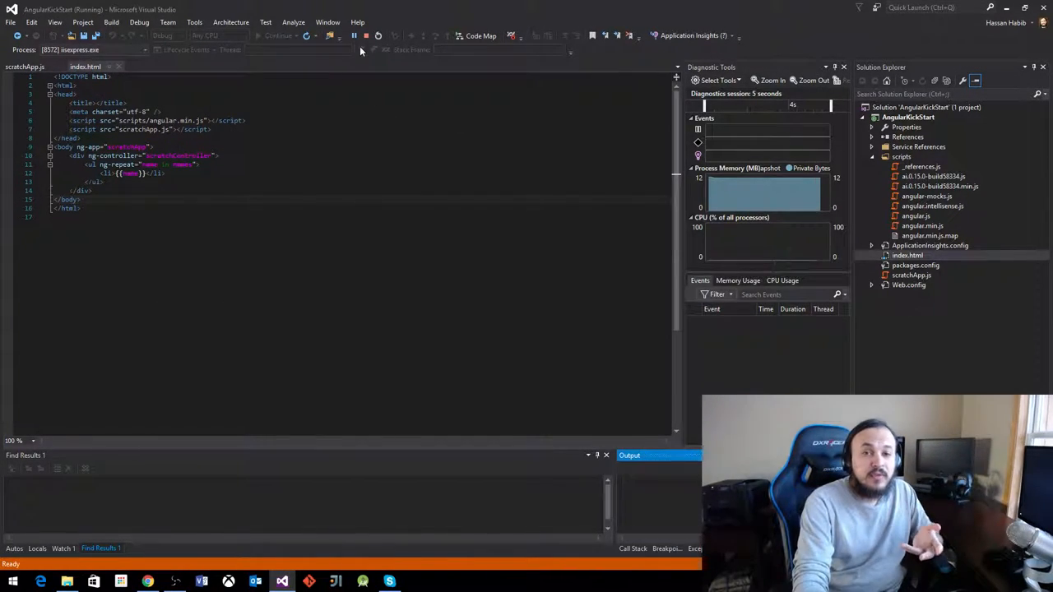
Stop the debugging session and return to the index.html editor
{"action": "left_click", "coordinate": [354, 36]}
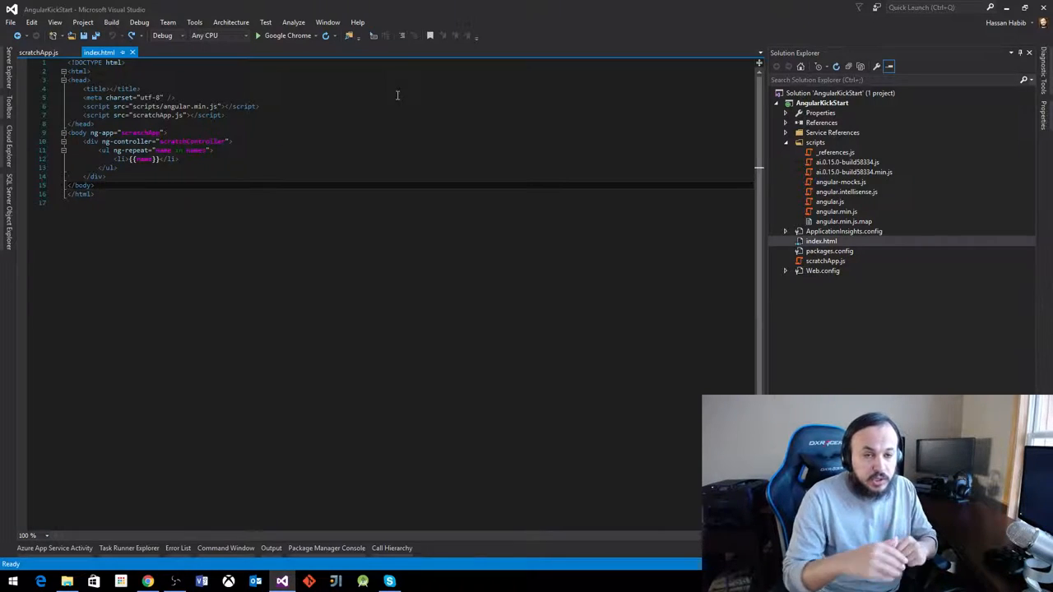
Add $http after $scope in scratchController's function parameters and save scratchApp.js
{"action": "left_click", "coordinate": [39, 53]}
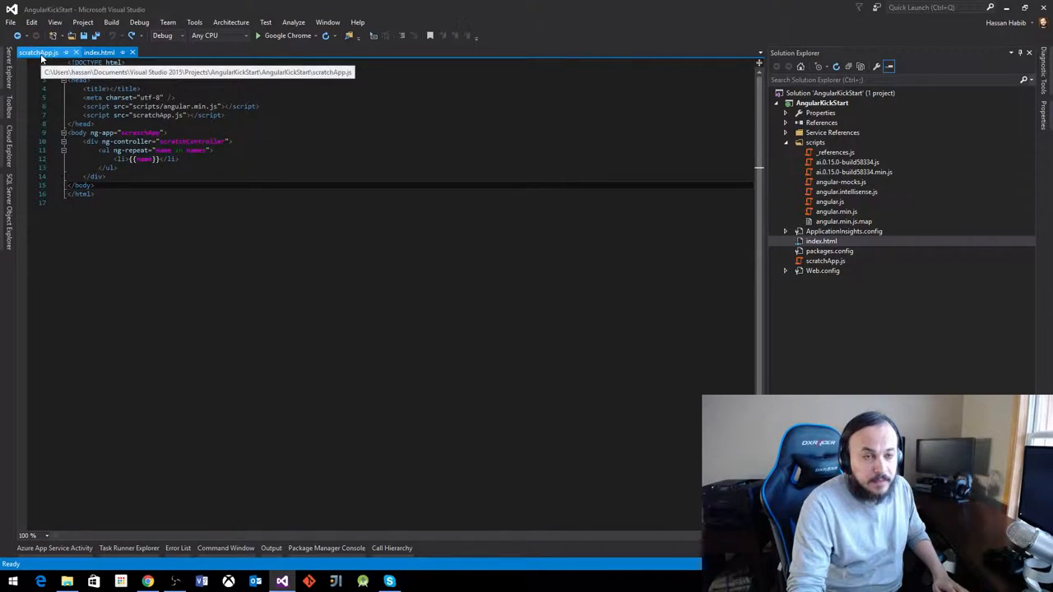
{"action": "left_click", "coordinate": [36, 51]}
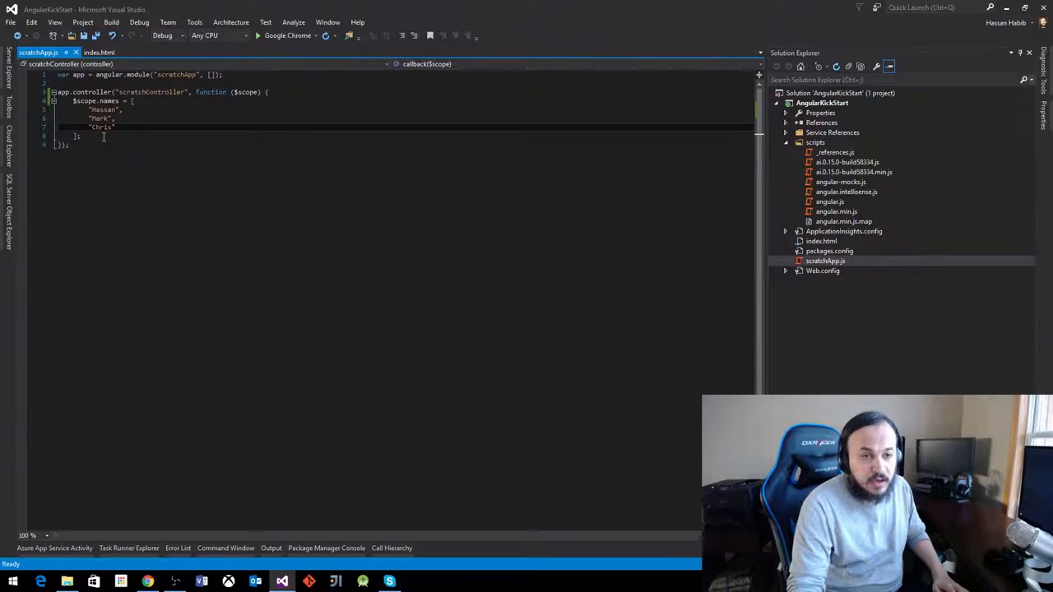
{"action": "double_click", "coordinate": [245, 92]}
{"action": "type", "text": ", "}
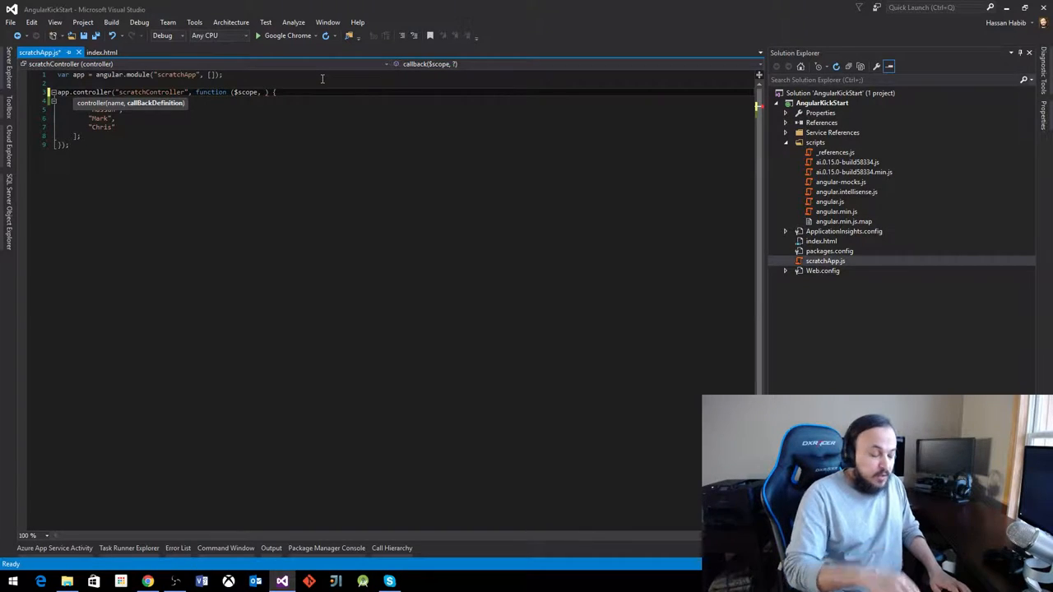
{"action": "type", "text": "$"}
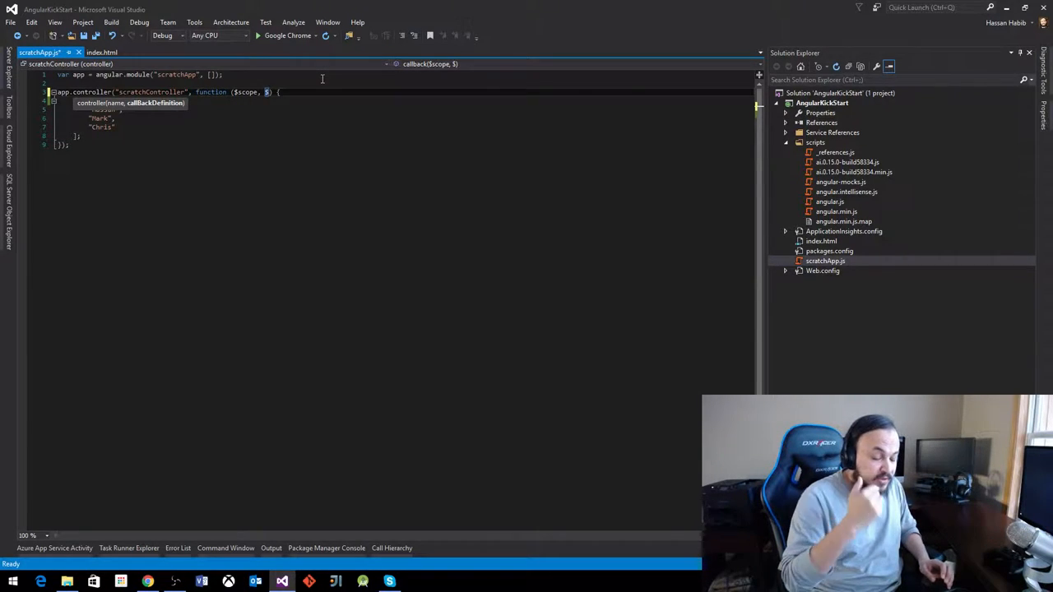
{"action": "type", "text": "http"}
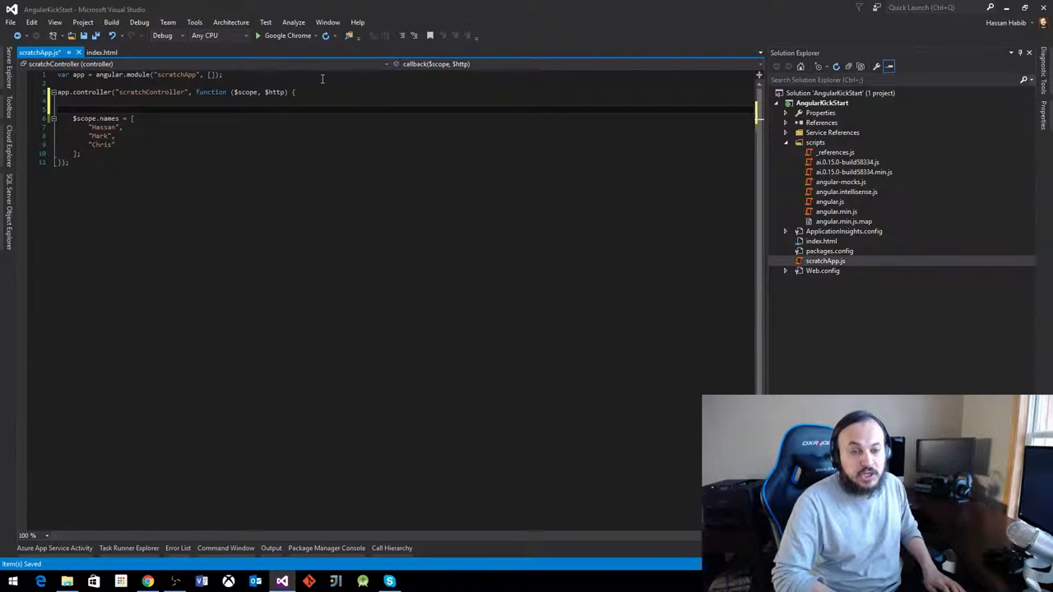
{"action": "key", "text": "Enter"}
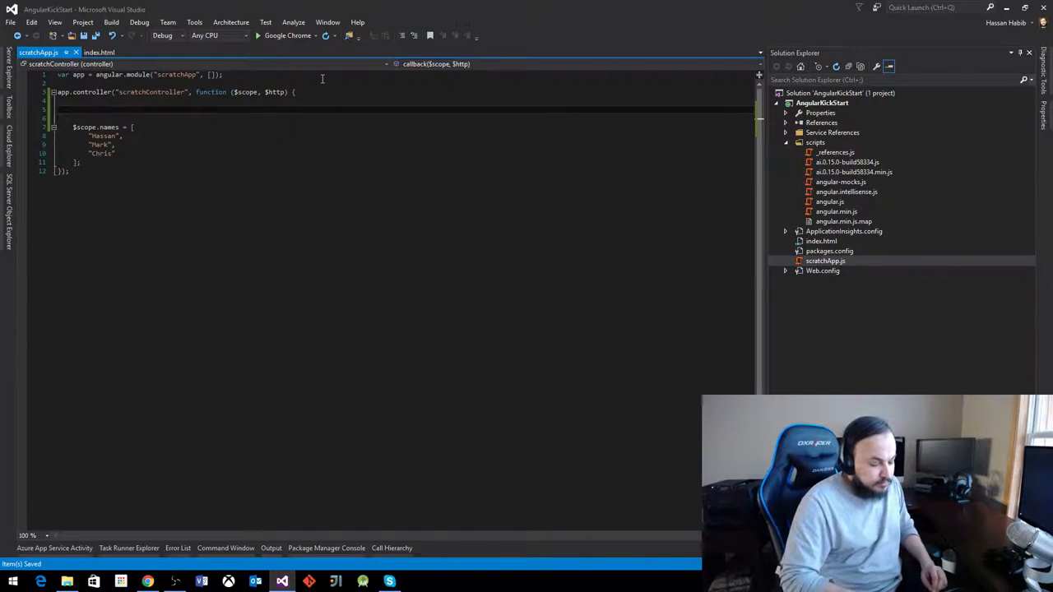
Write an $http.get("") call at the top of the controller body, picking get from IntelliSense
{"action": "type", "text": "$"}
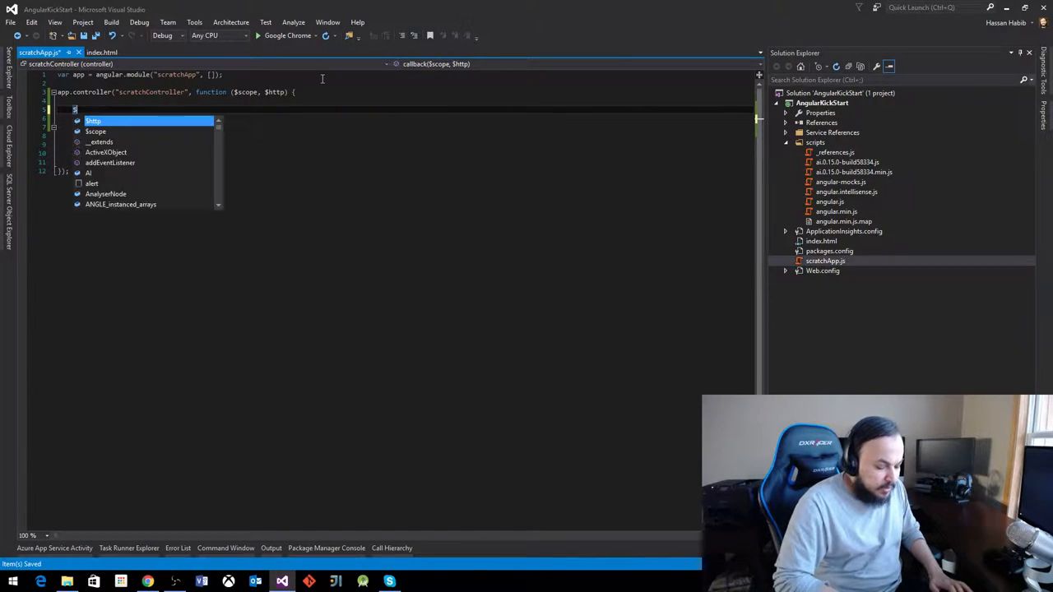
{"action": "type", "text": "$http."}
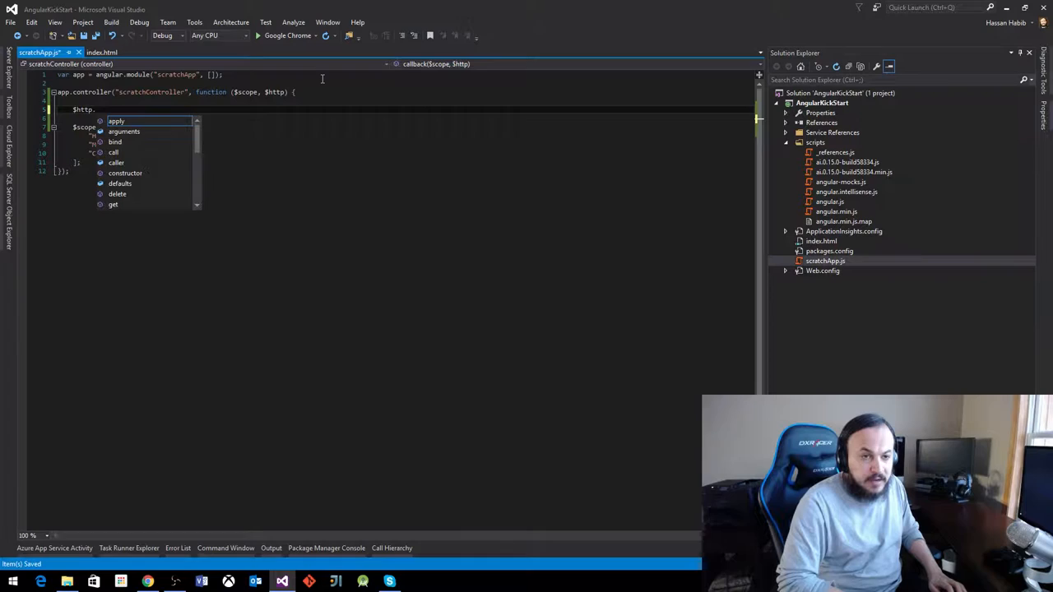
{"action": "type", "text": "ge"}
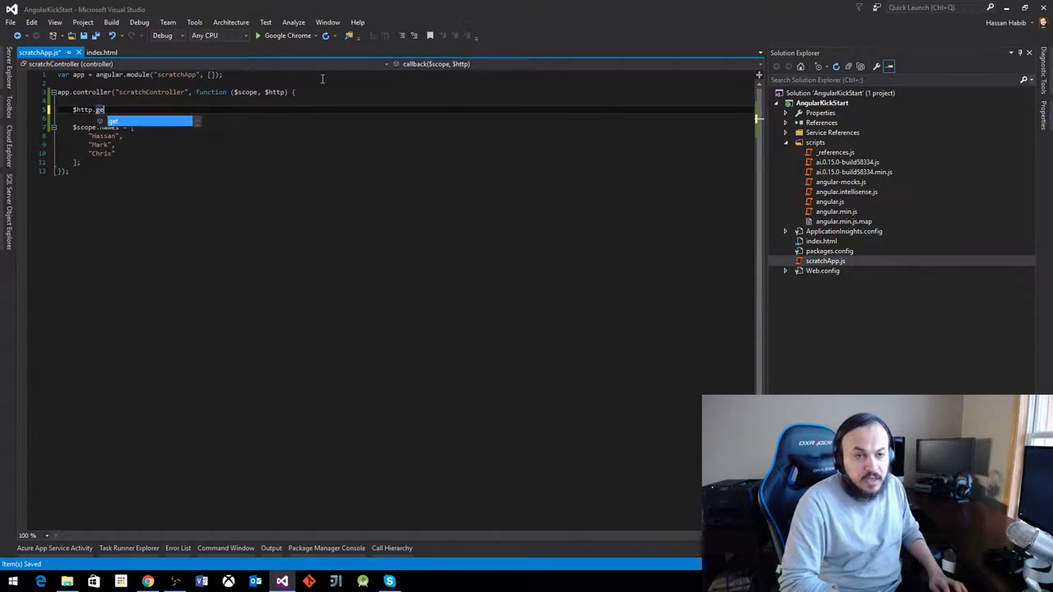
{"action": "type", "text": "dele"}
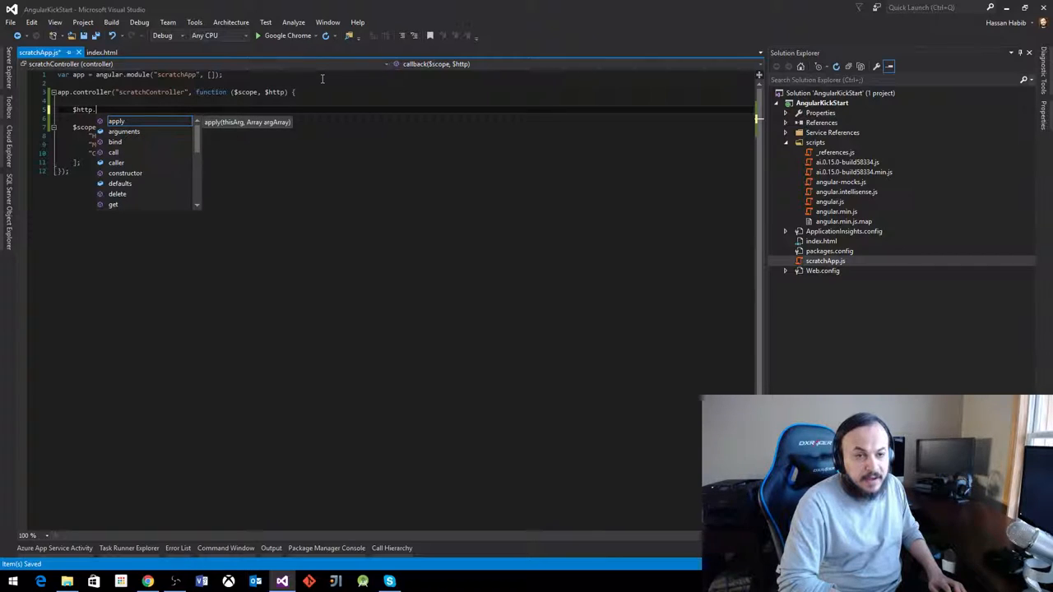
{"action": "type", "text": "pos"}
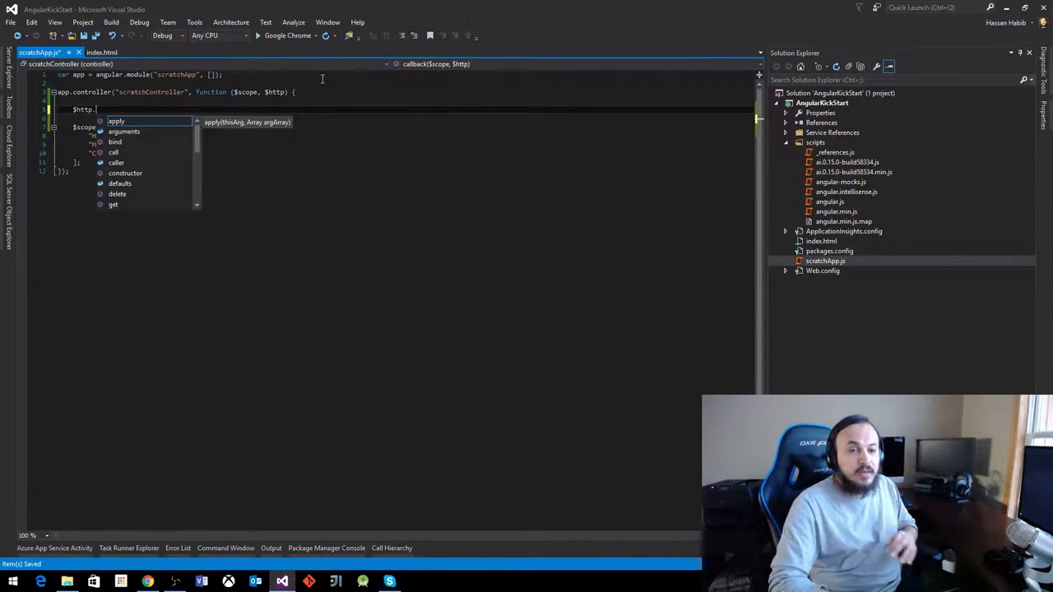
{"action": "type", "text": "get(\""}
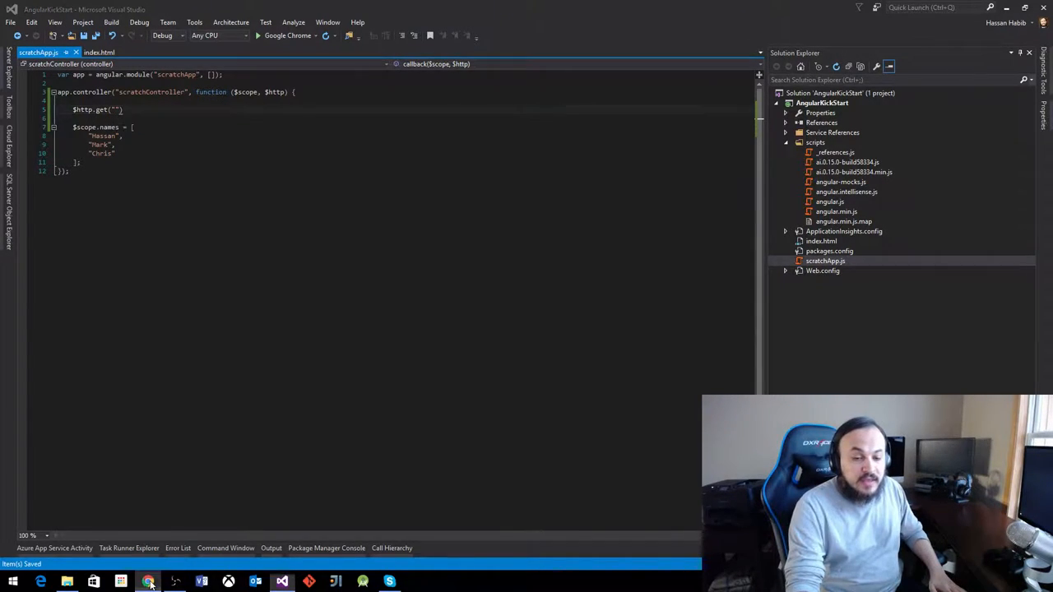
Browse to httpbin.org's /ip endpoint in Chrome and copy its address from the address bar
{"action": "left_click", "coordinate": [124, 579]}
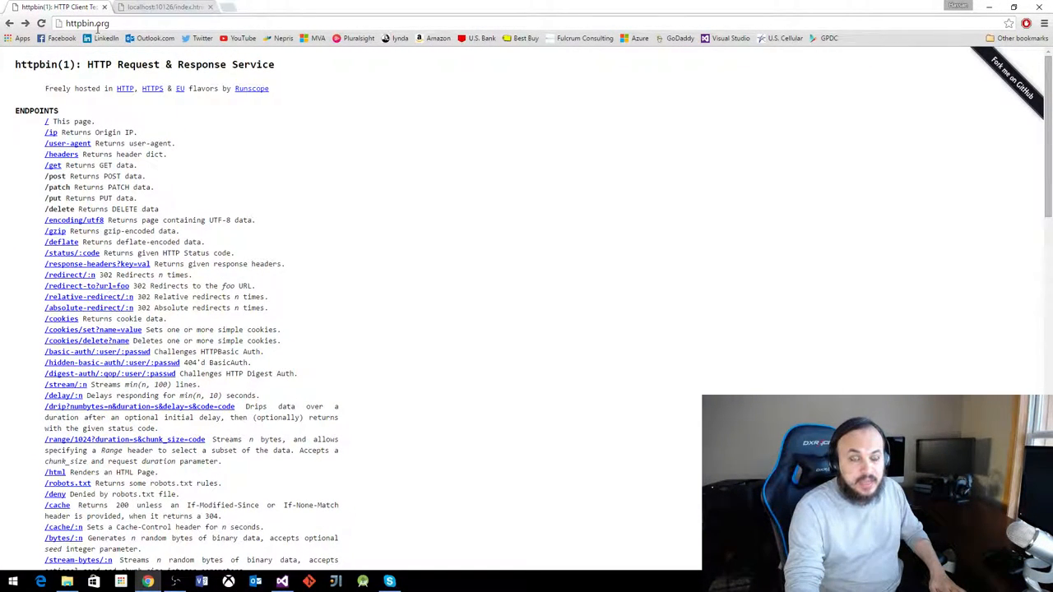
{"action": "mouse_move", "coordinate": [204, 234]}
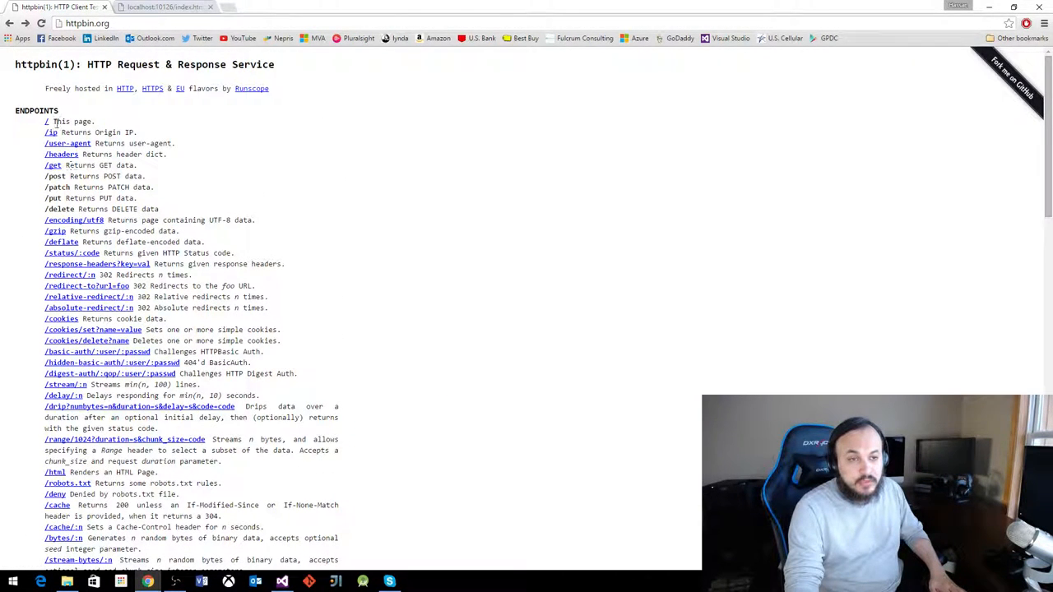
{"action": "left_click", "coordinate": [51, 131]}
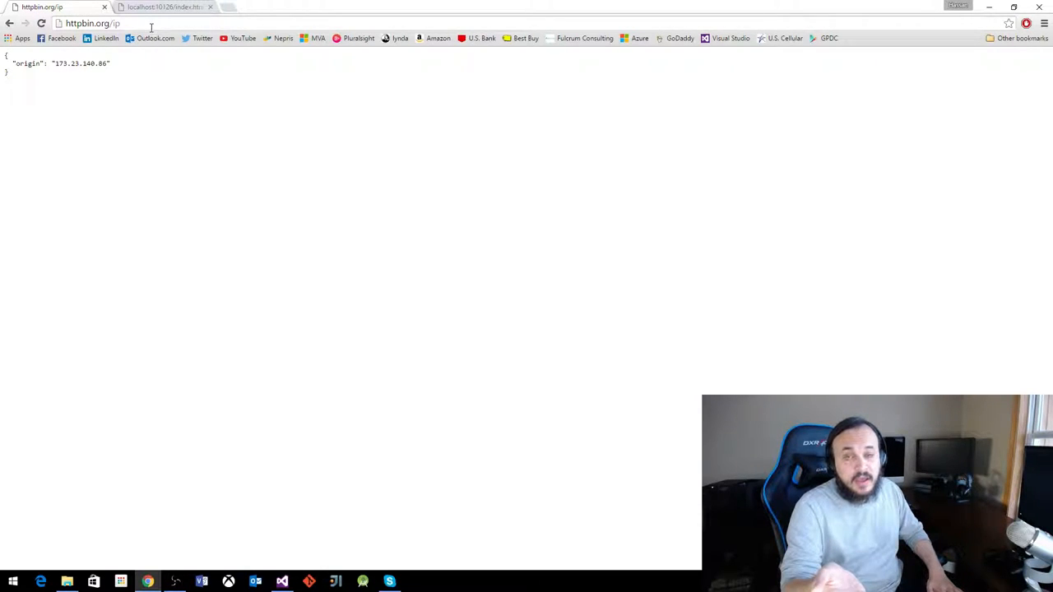
{"action": "mouse_move", "coordinate": [161, 56]}
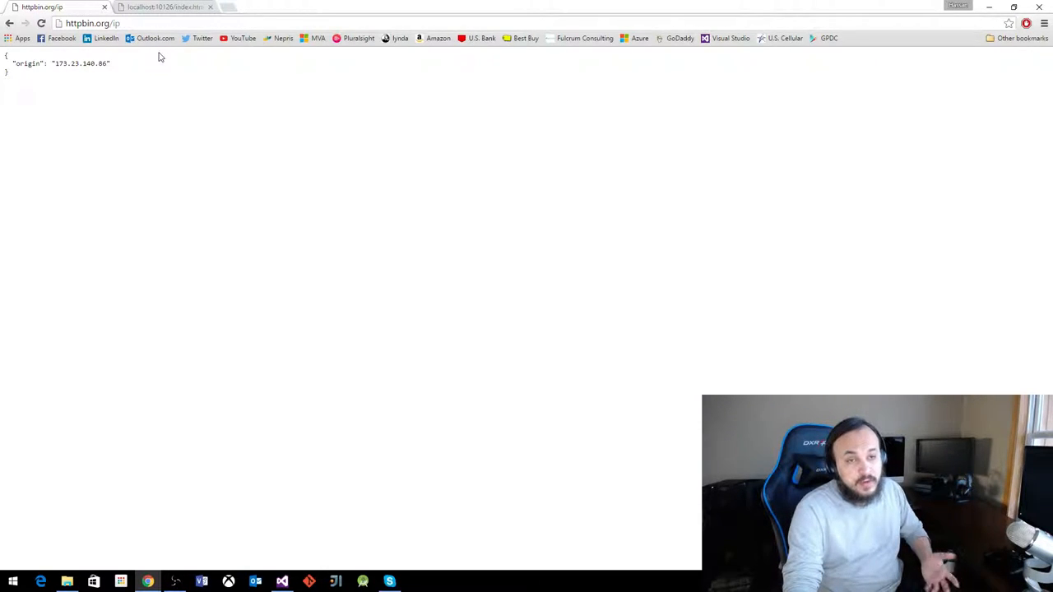
{"action": "left_click", "coordinate": [79, 24]}
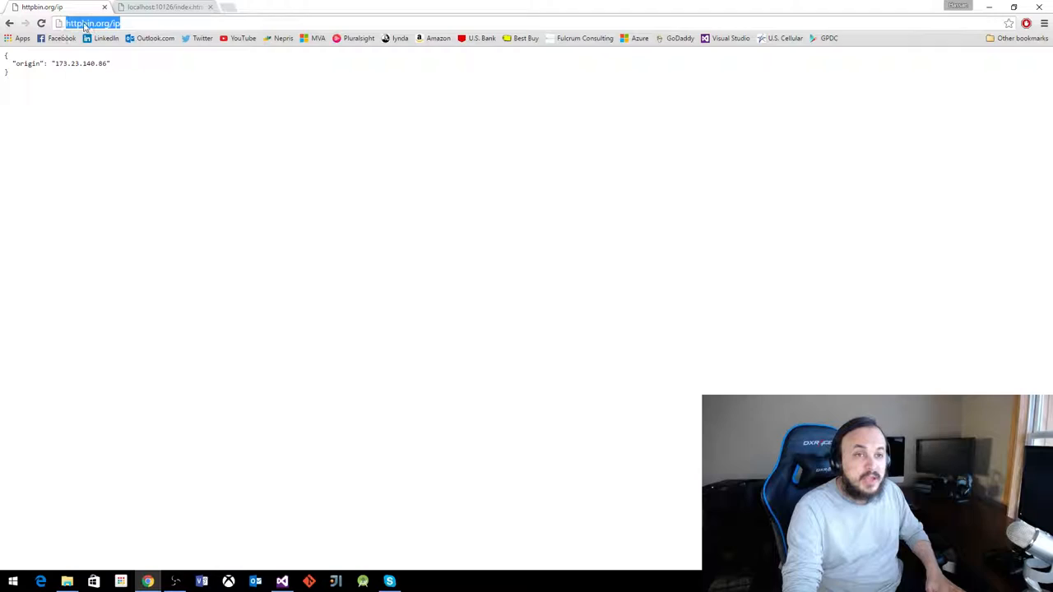
{"action": "right_click", "coordinate": [83, 23]}
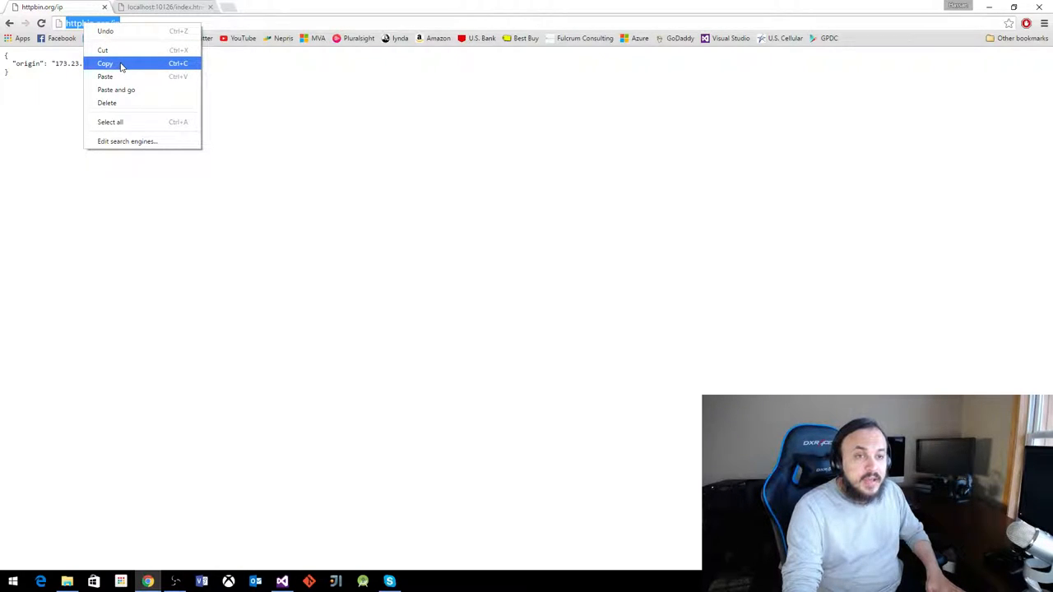
{"action": "left_click", "coordinate": [128, 64]}
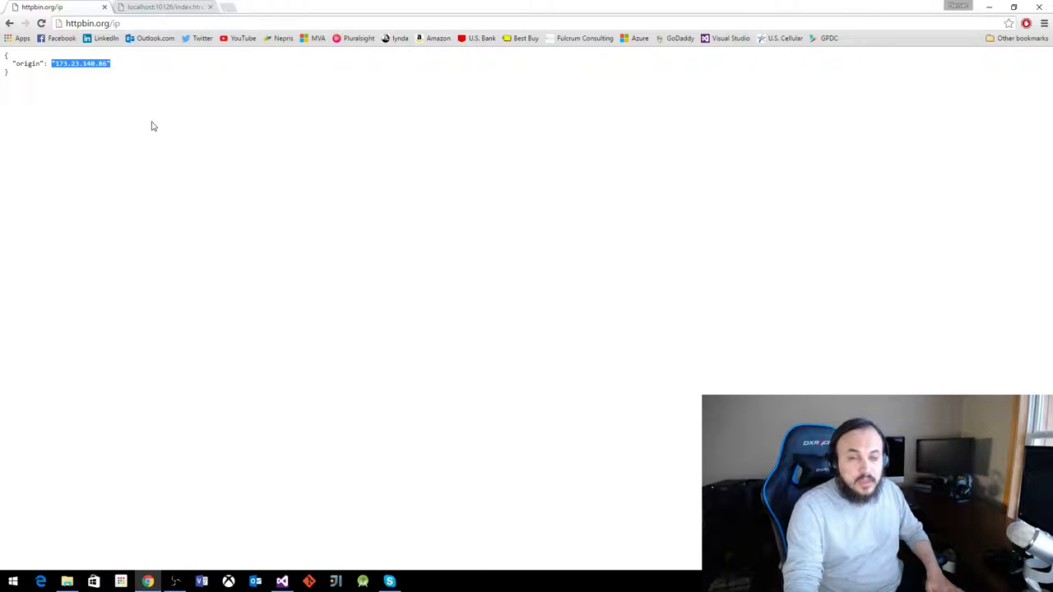
{"action": "mouse_move", "coordinate": [172, 6]}
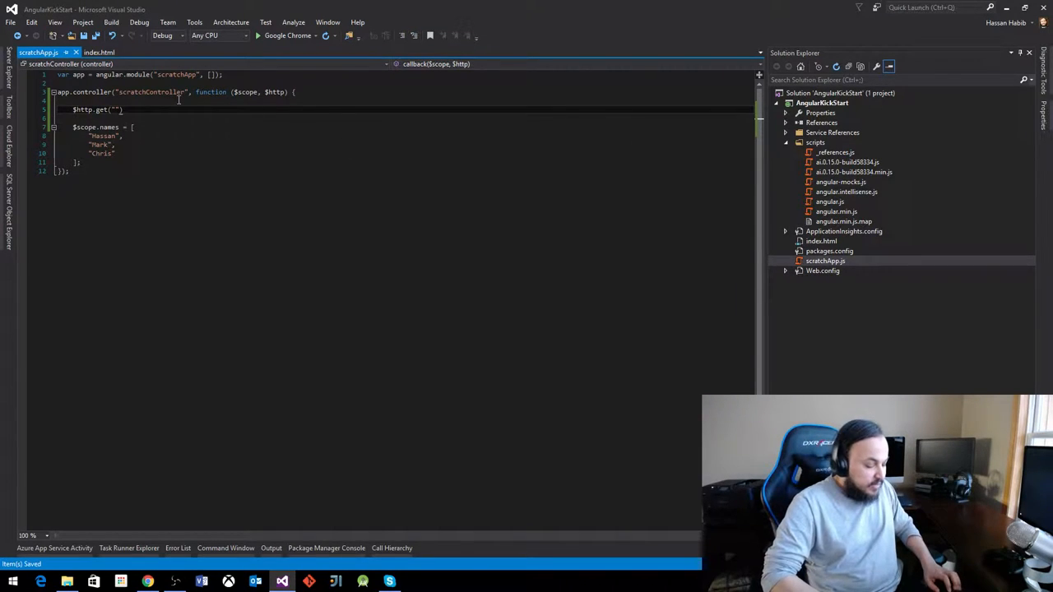
{"action": "type", "text": "http://httpbin.org/ip"}
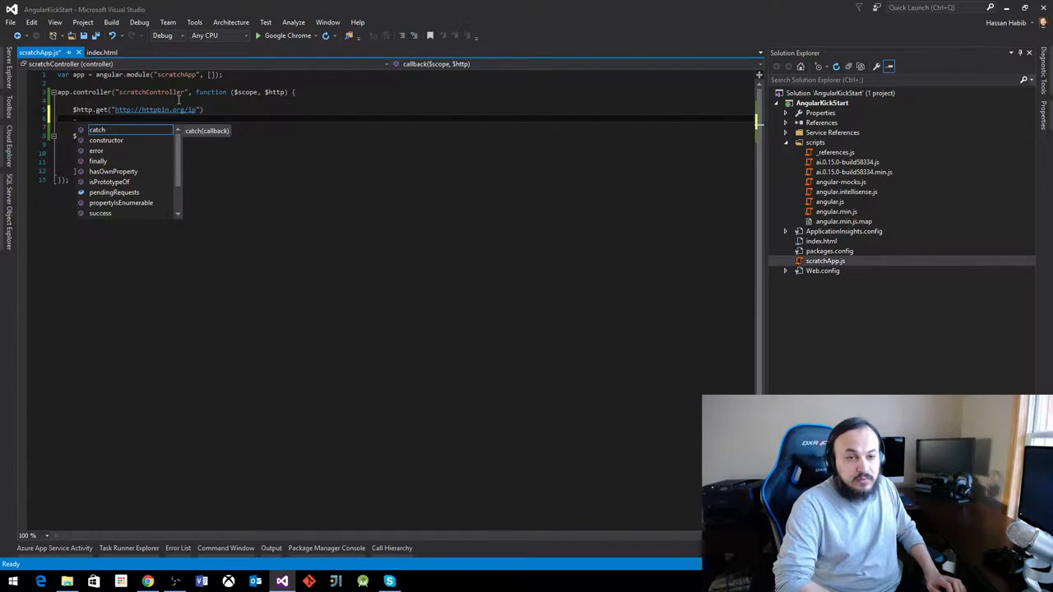
{"action": "type", "text": "f"}
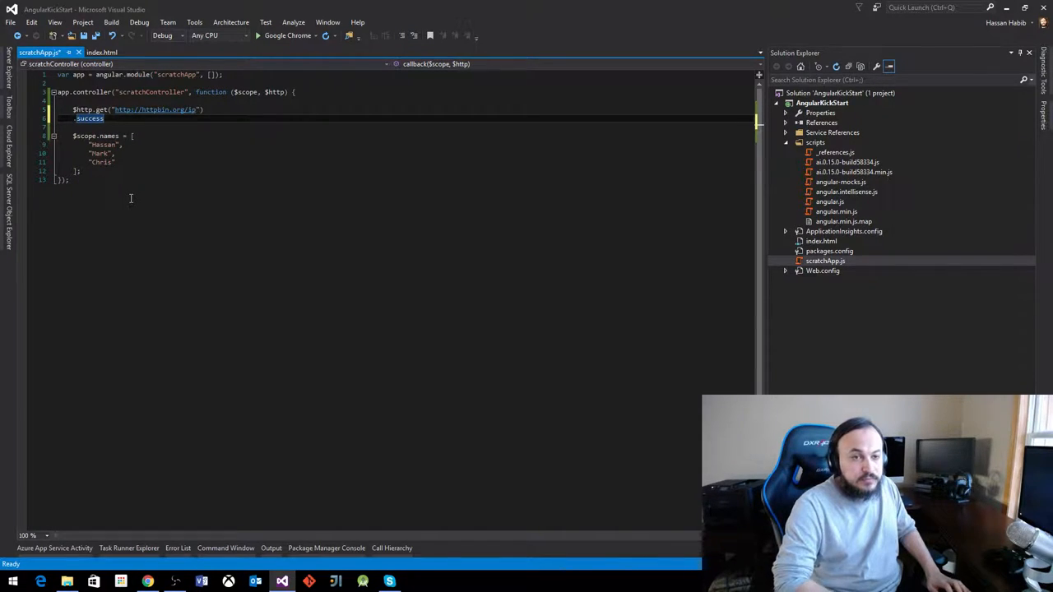
{"action": "type", "text": "(fn"}
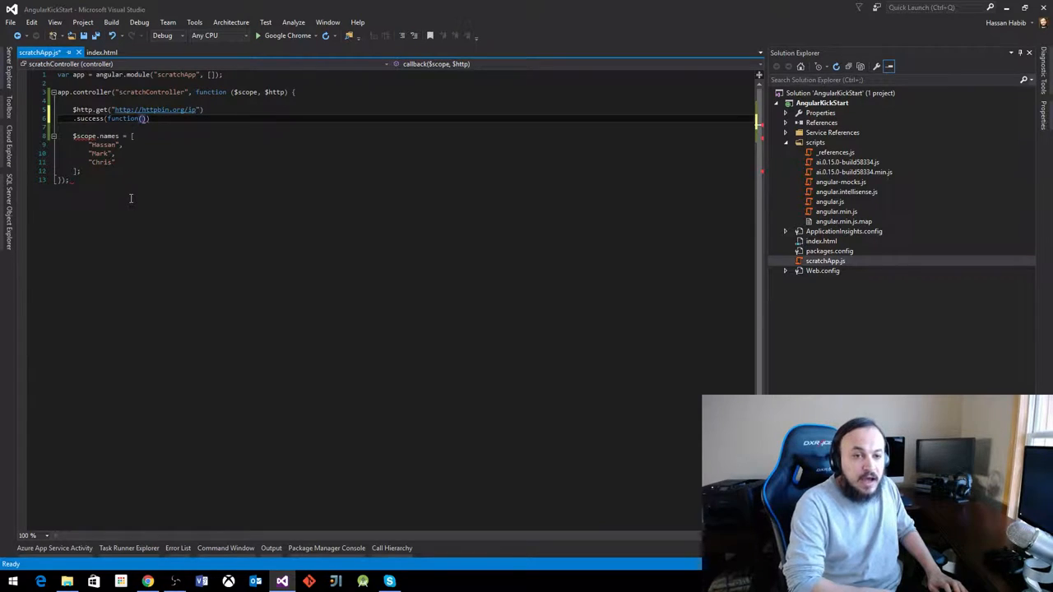
{"action": "type", "text": "data"}
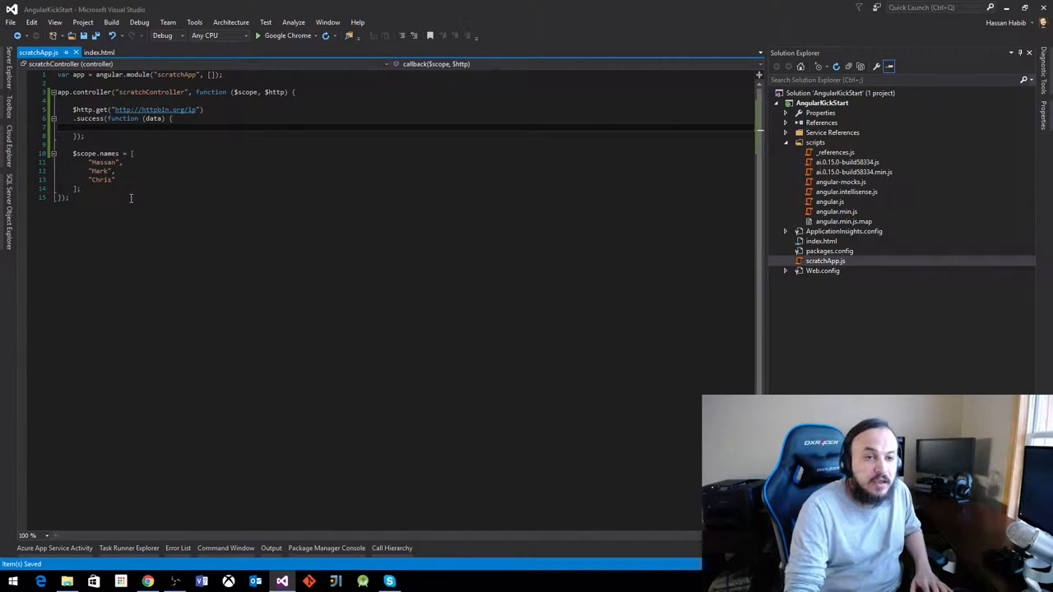
{"action": "double_click", "coordinate": [156, 108]}
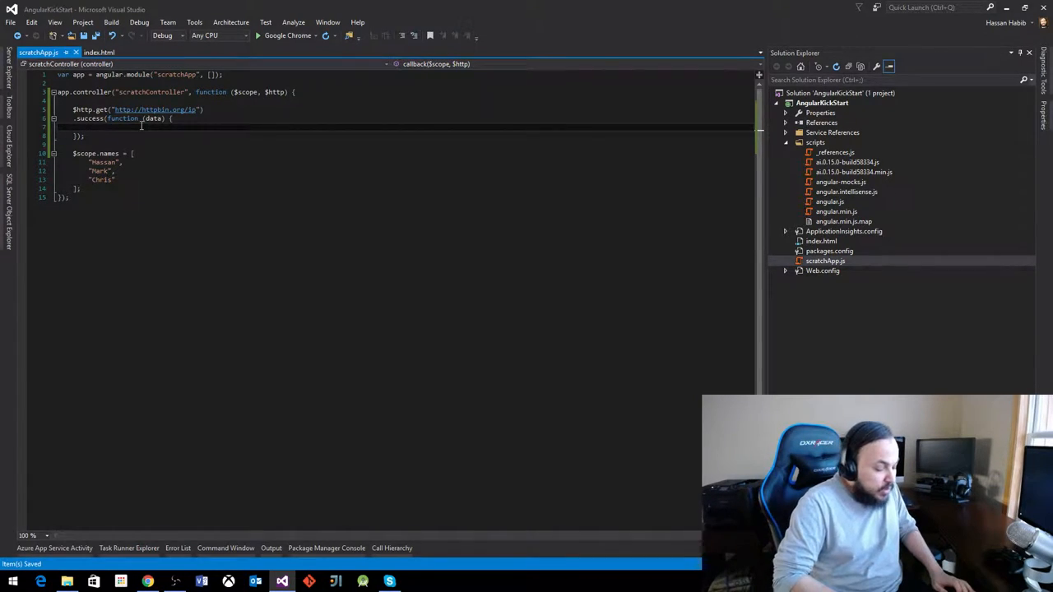
Begin a $scope.origin assignment inside the success callback
{"action": "type", "text": "$scope"}
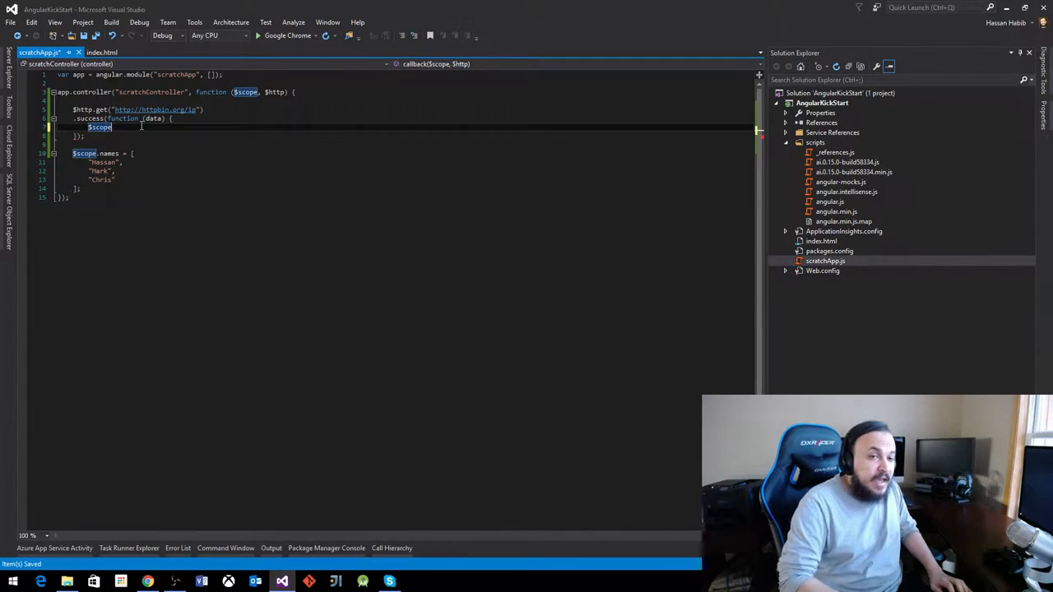
{"action": "type", "text": "."}
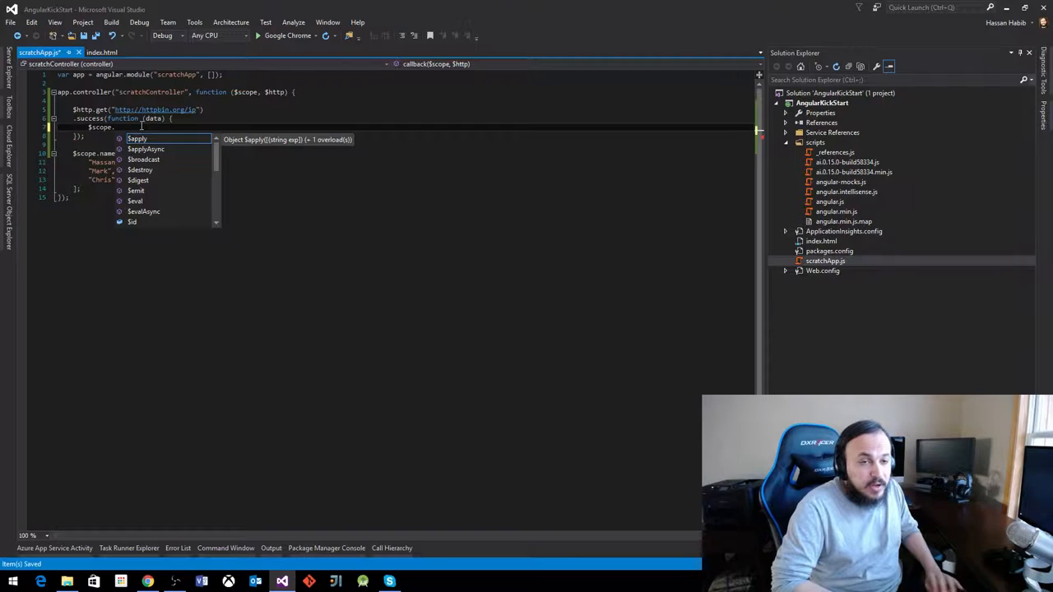
{"action": "type", "text": "ori"}
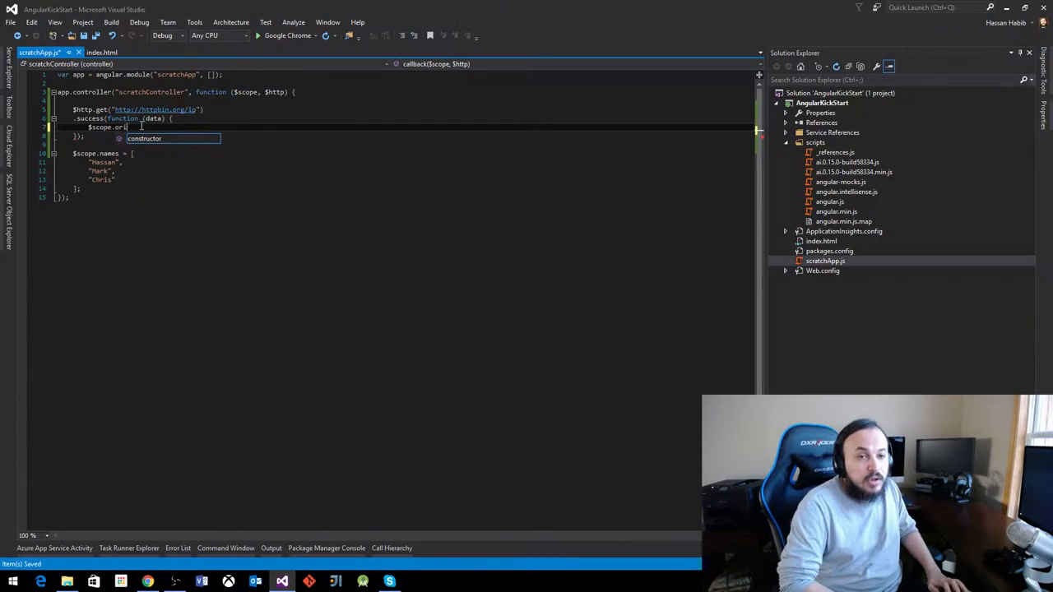
{"action": "type", "text": "gin"}
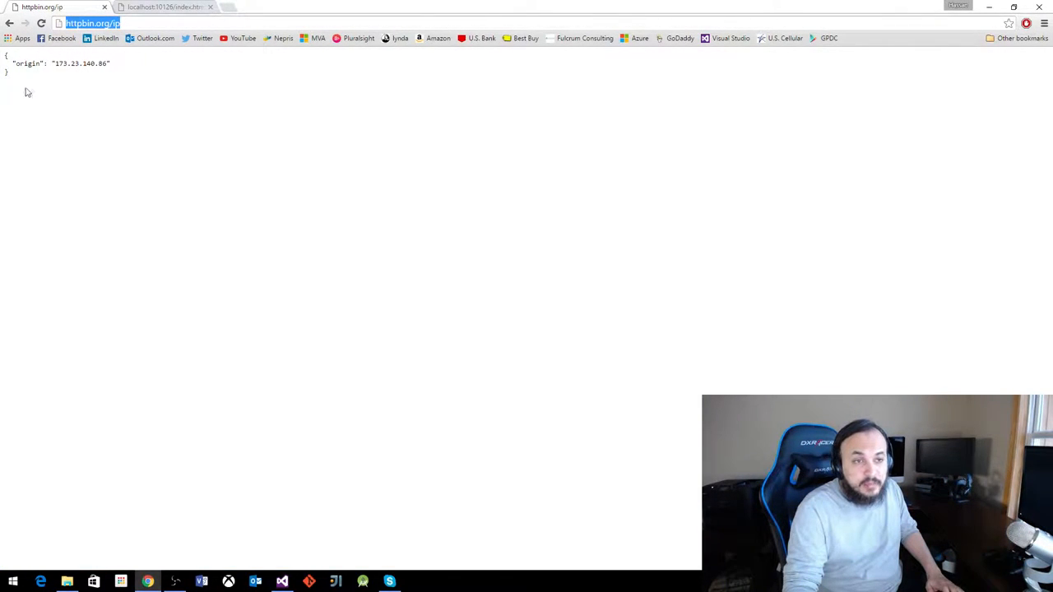
{"action": "mouse_move", "coordinate": [41, 99]}
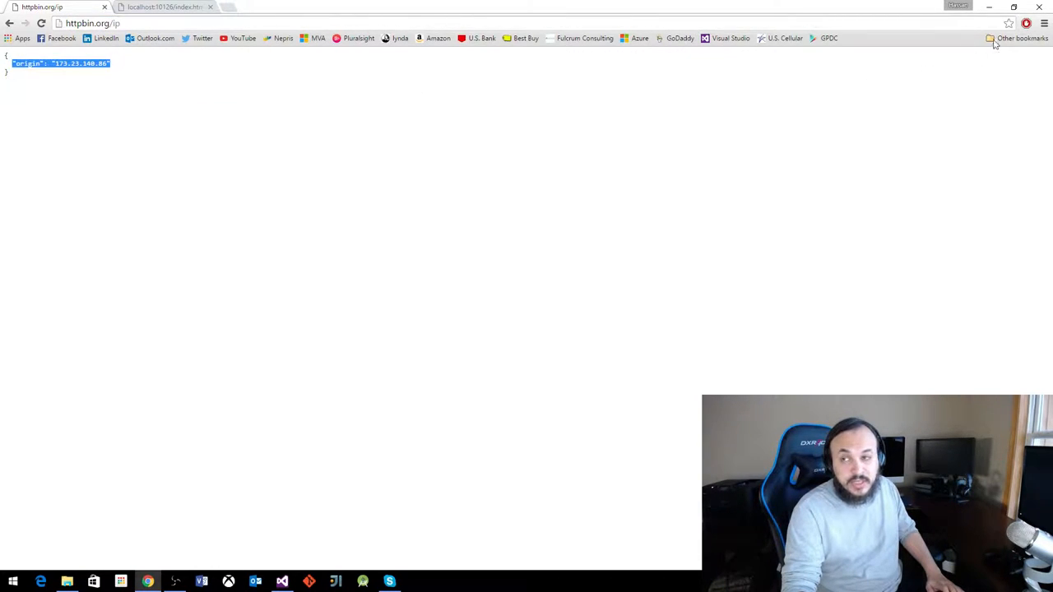
After checking the JSON origin field in Chrome, return to the controller code
{"action": "left_click", "coordinate": [283, 579]}
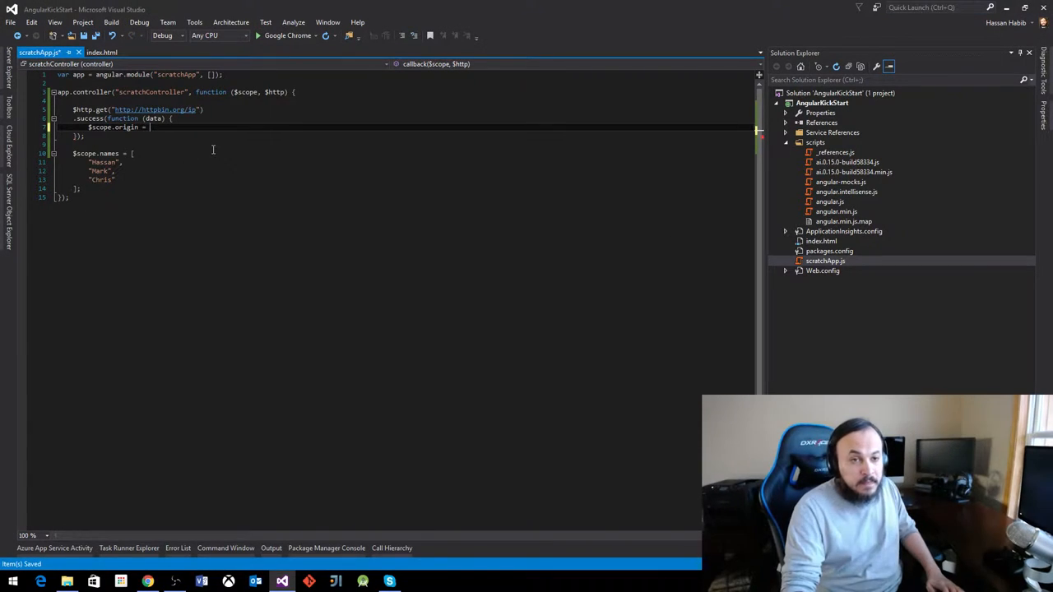
Complete the callback line as $scope.origin = data.origin;
{"action": "type", "text": "dat"}
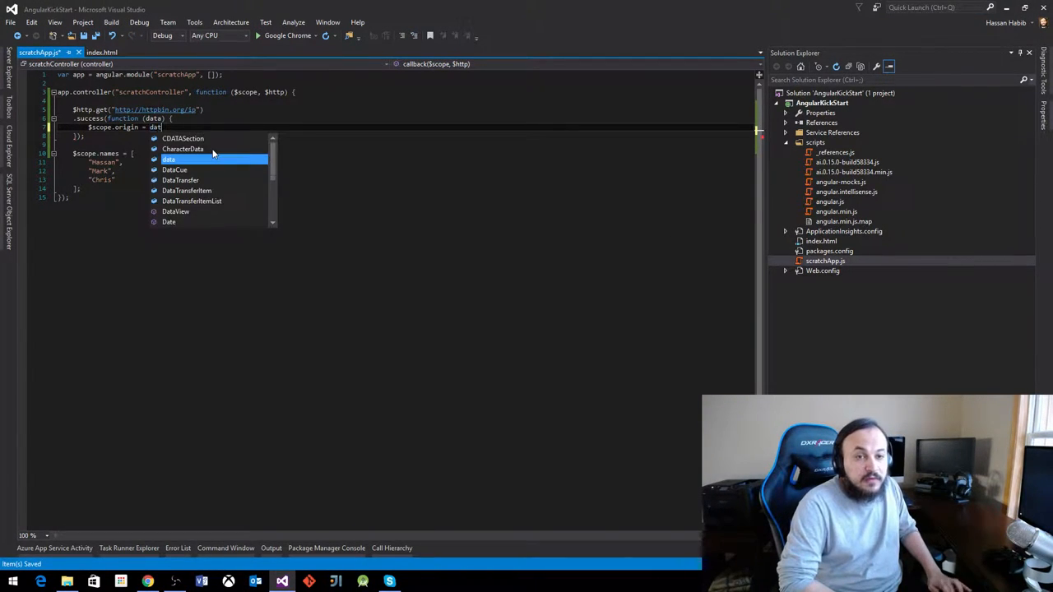
{"action": "type", "text": ".origin;"}
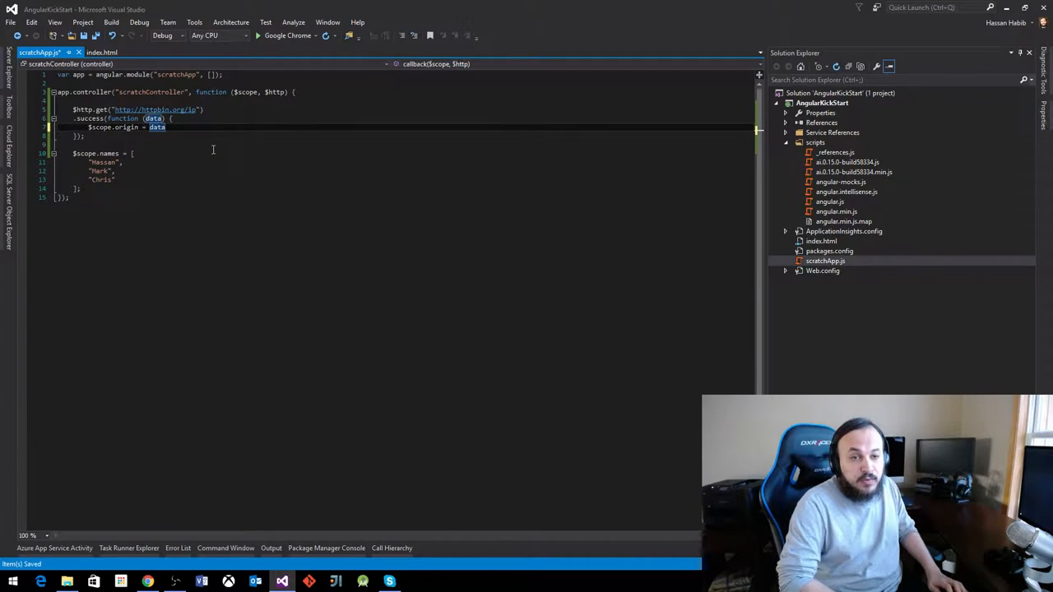
{"action": "type", "text": ".origin;"}
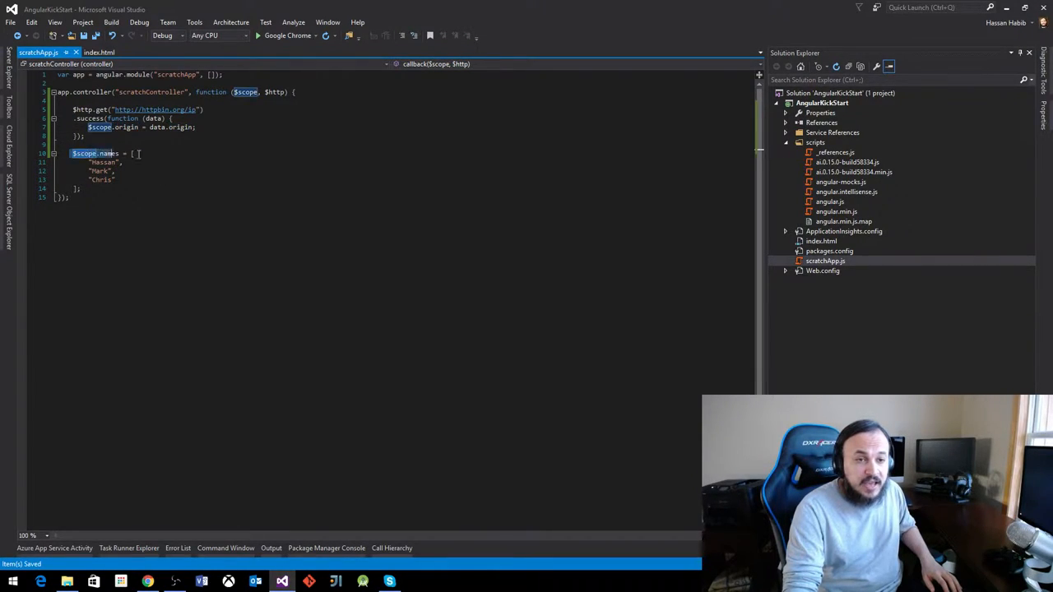
{"action": "left_click", "coordinate": [73, 277]}
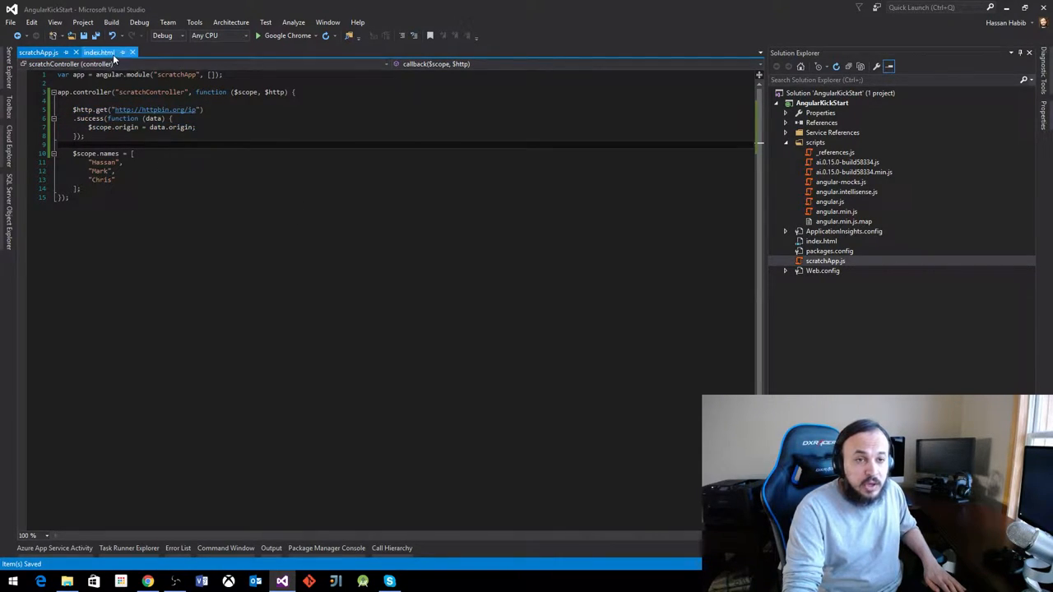
Add <span>Your IP address is: {{origin}}</span> above the names list in index.html
{"action": "left_click", "coordinate": [99, 49]}
{"action": "type", "text": "<span></span>"}
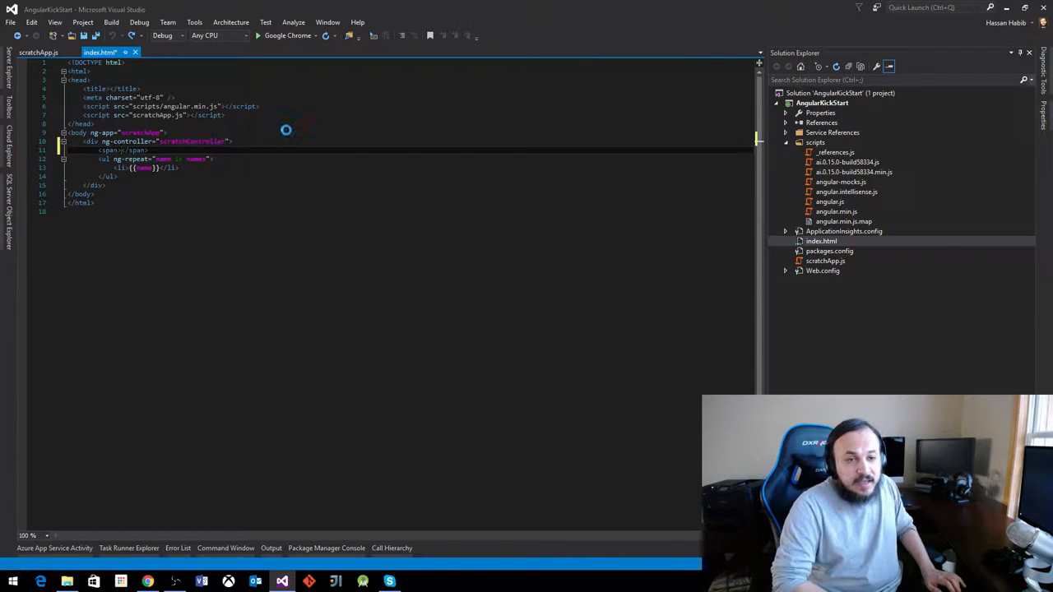
{"action": "key", "text": "ctrl+s"}
{"action": "type", "text": "{{origin"}
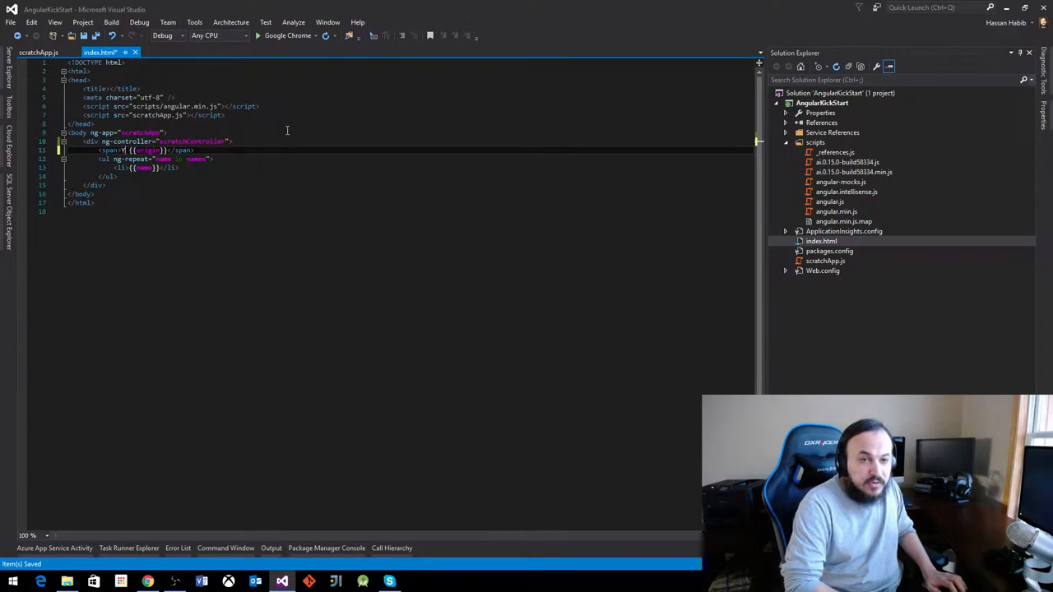
{"action": "type", "text": "Your IP address is:"}
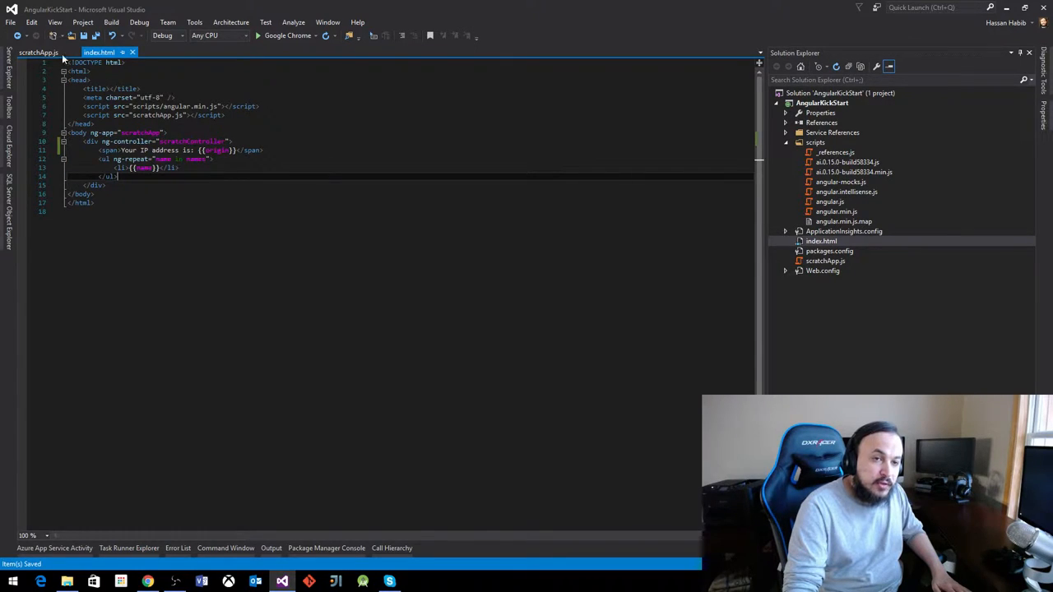
{"action": "left_click", "coordinate": [36, 51]}
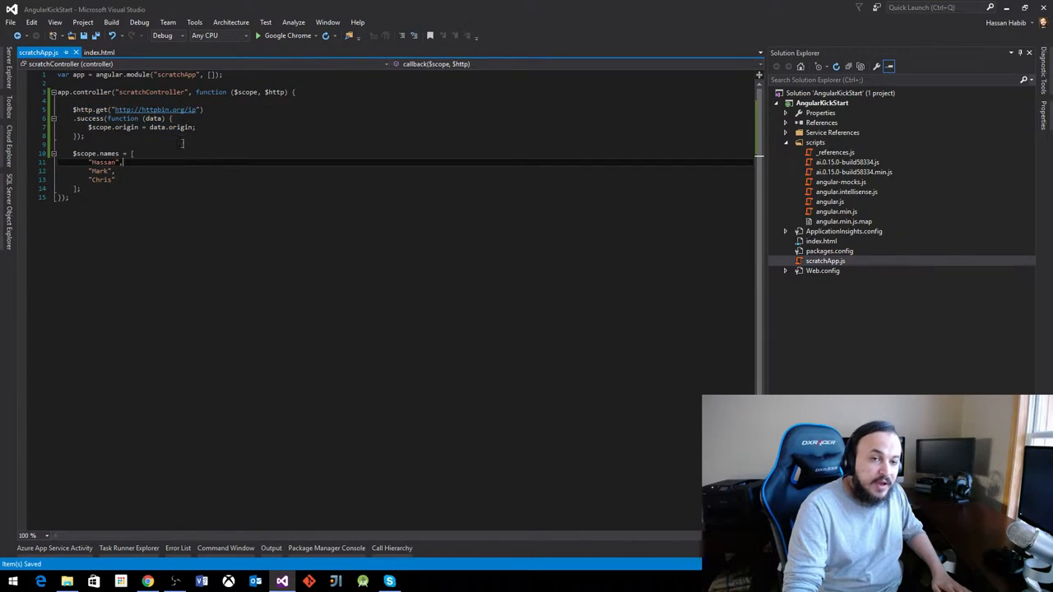
{"action": "left_click", "coordinate": [92, 62]}
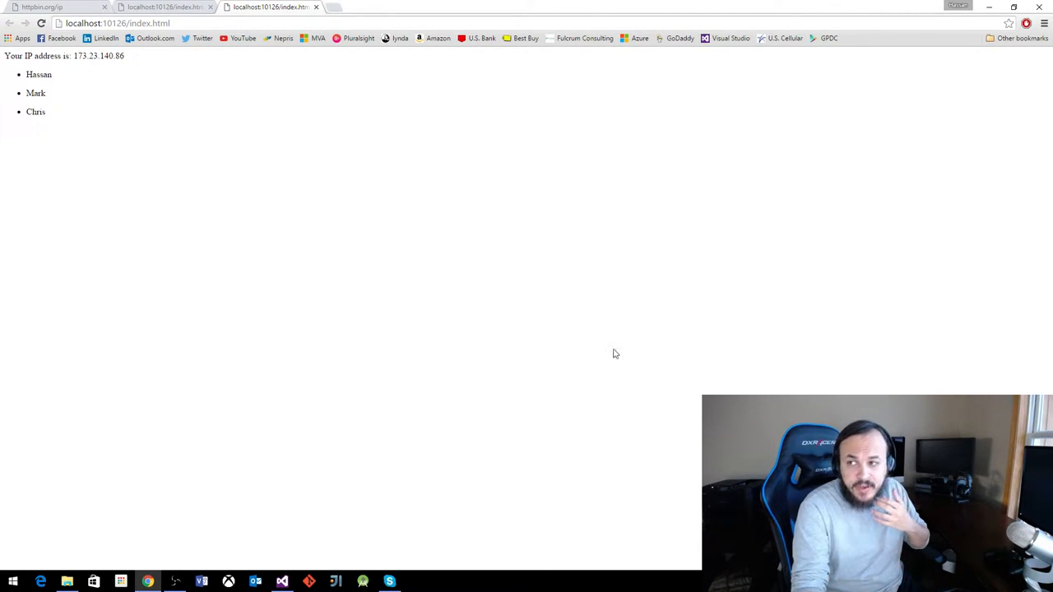
Bring up Chrome developer tools via More tools and switch to the Network panel
{"action": "left_click", "coordinate": [1040, 23]}
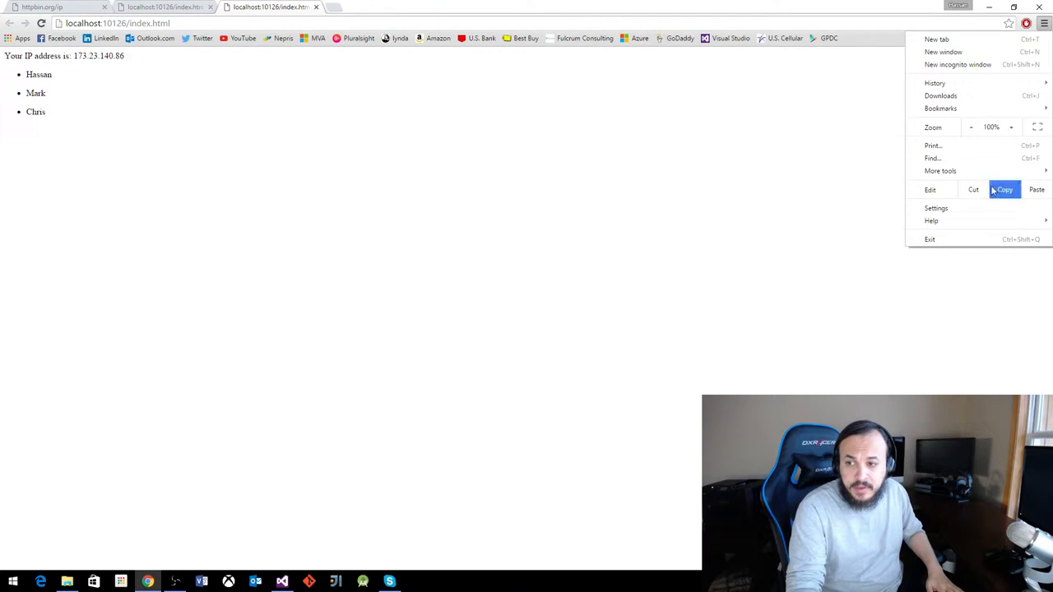
{"action": "mouse_move", "coordinate": [941, 169]}
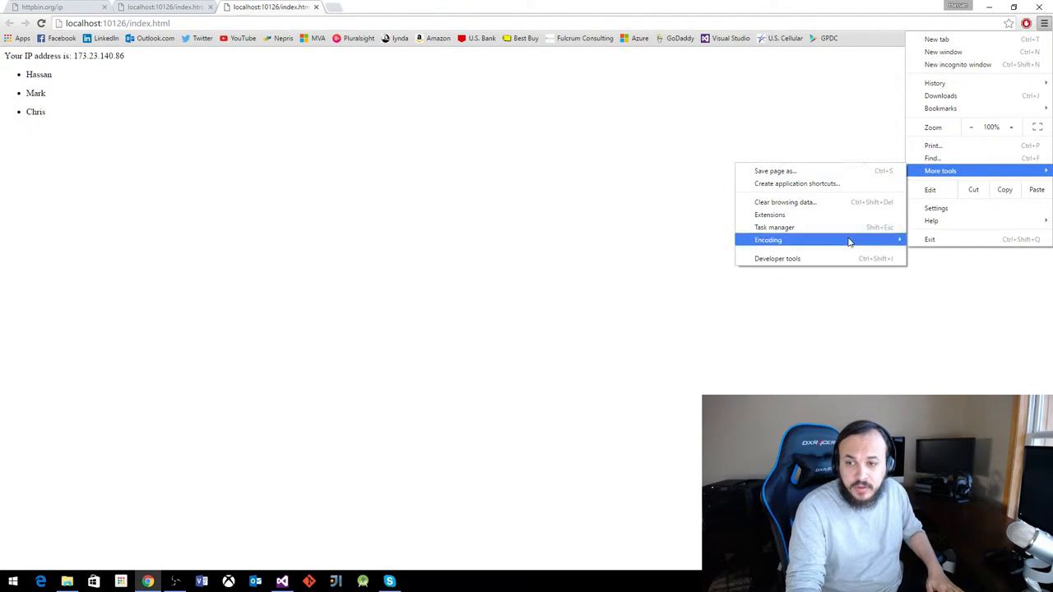
{"action": "left_click", "coordinate": [776, 258]}
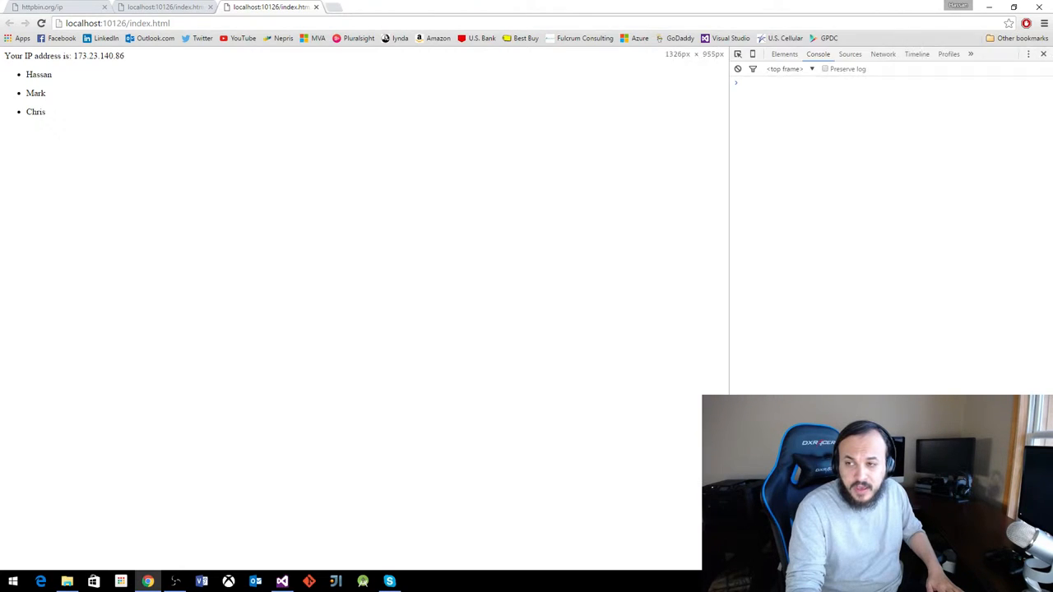
{"action": "left_click", "coordinate": [892, 54]}
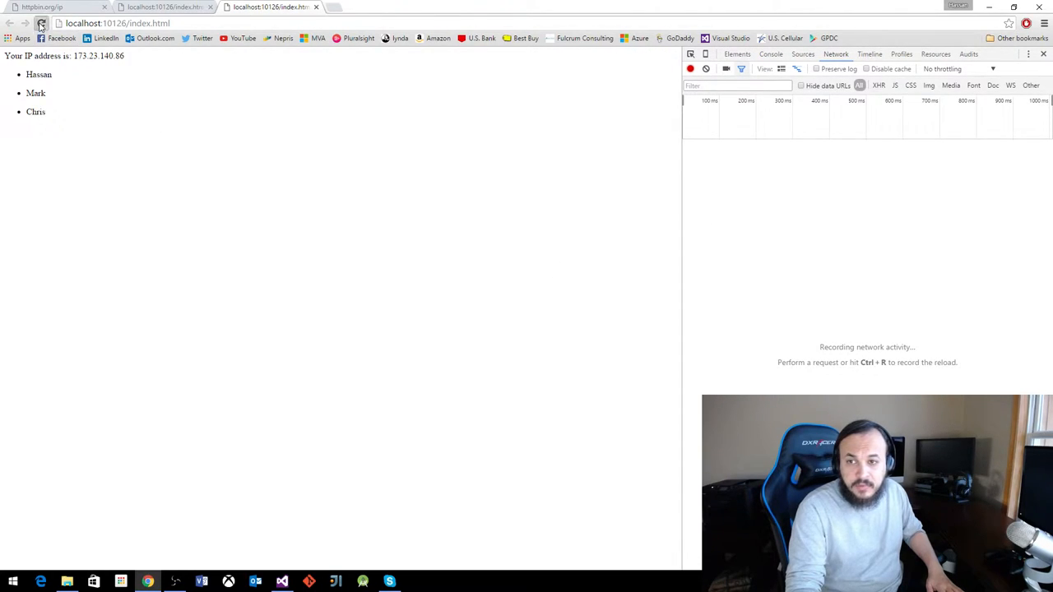
Reload to record requests, inspect the httpbin.org/ip call's response, headers and URL, and highlight the page's IP text
{"action": "left_click", "coordinate": [43, 23]}
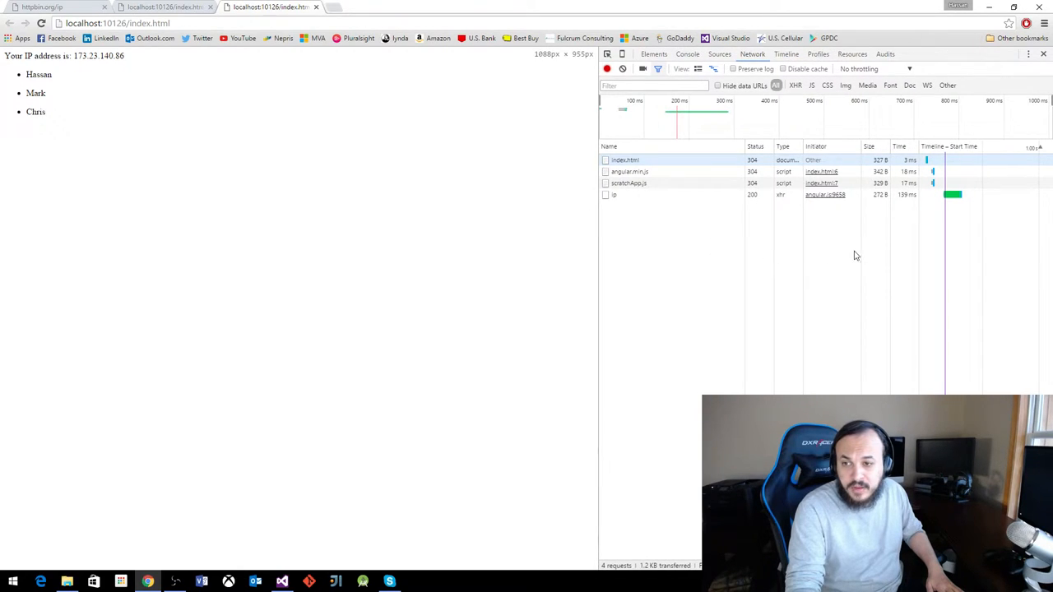
{"action": "mouse_move", "coordinate": [698, 195]}
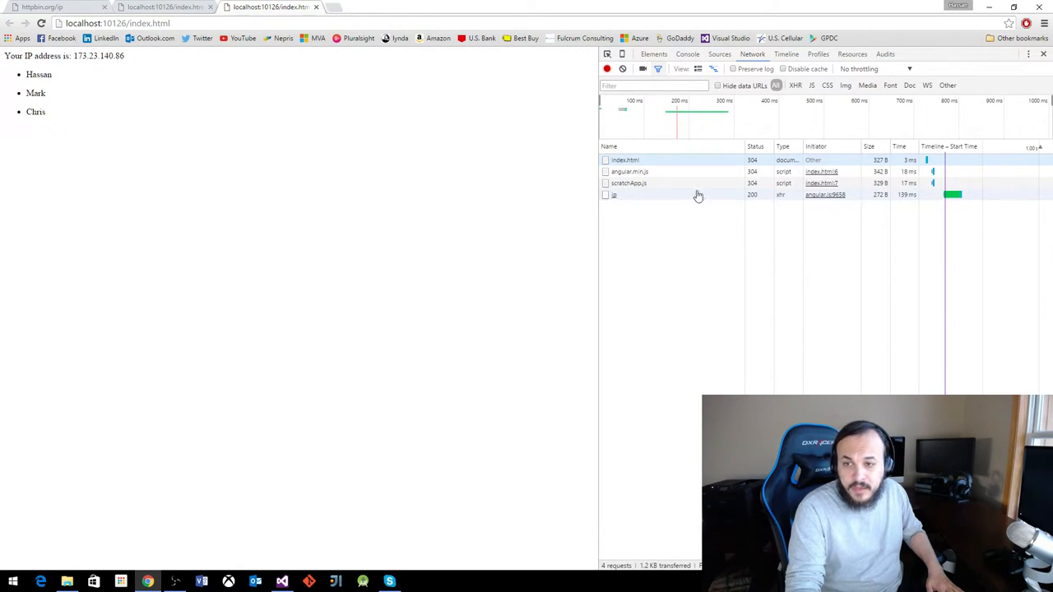
{"action": "left_click", "coordinate": [615, 194]}
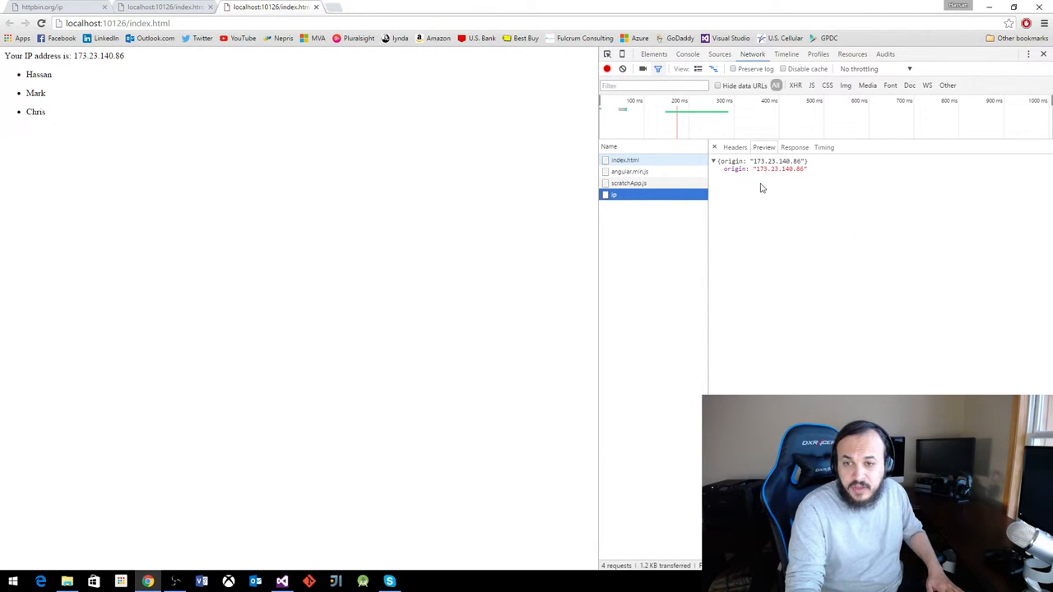
{"action": "left_click", "coordinate": [734, 148]}
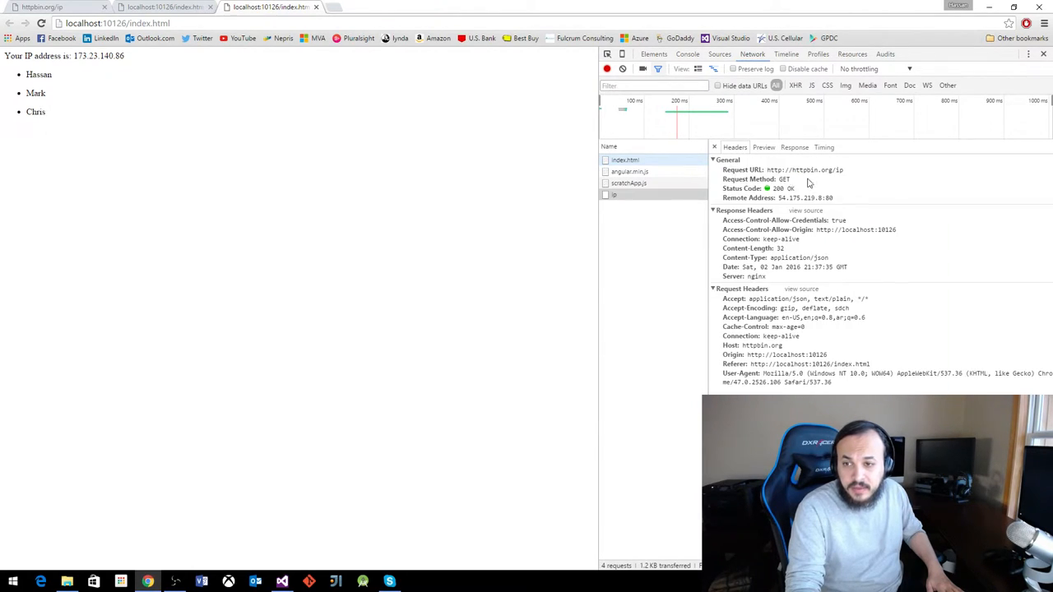
{"action": "double_click", "coordinate": [805, 170]}
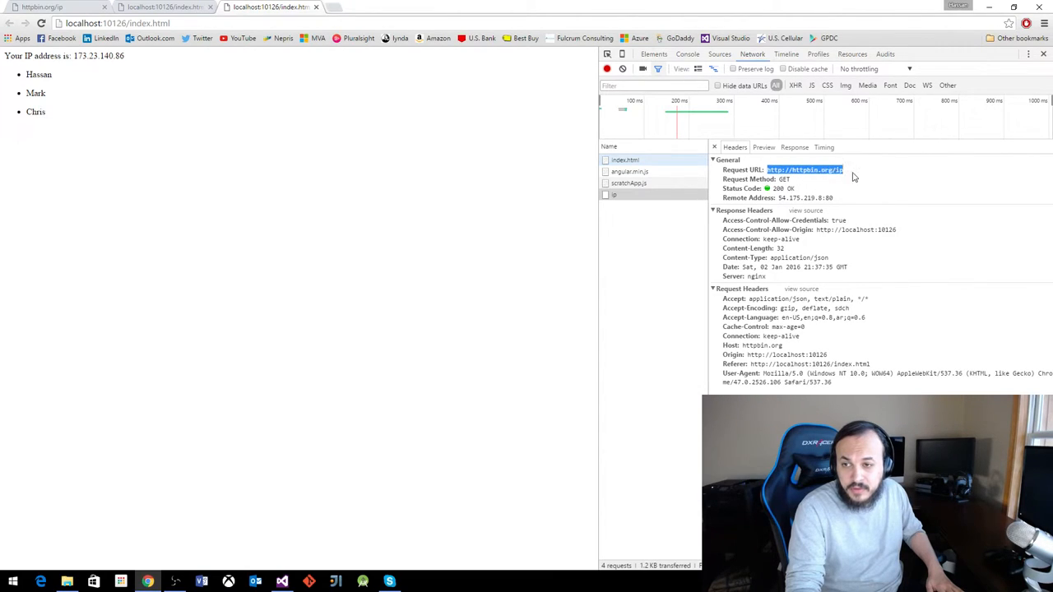
{"action": "mouse_move", "coordinate": [843, 249]}
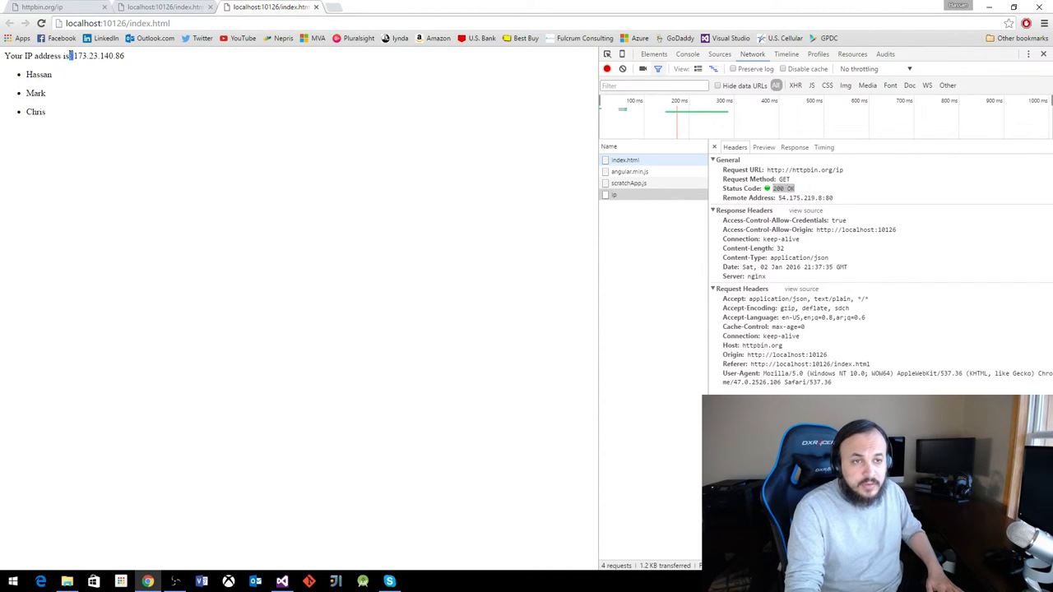
{"action": "left_click_drag", "start_coordinate": [74, 55], "coordinate": [125, 56]}
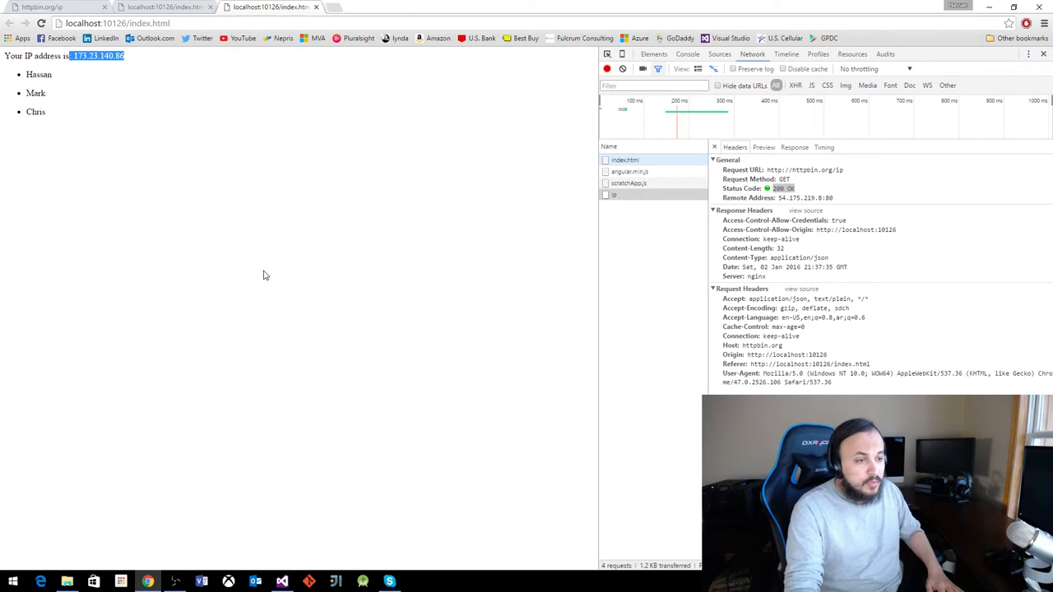